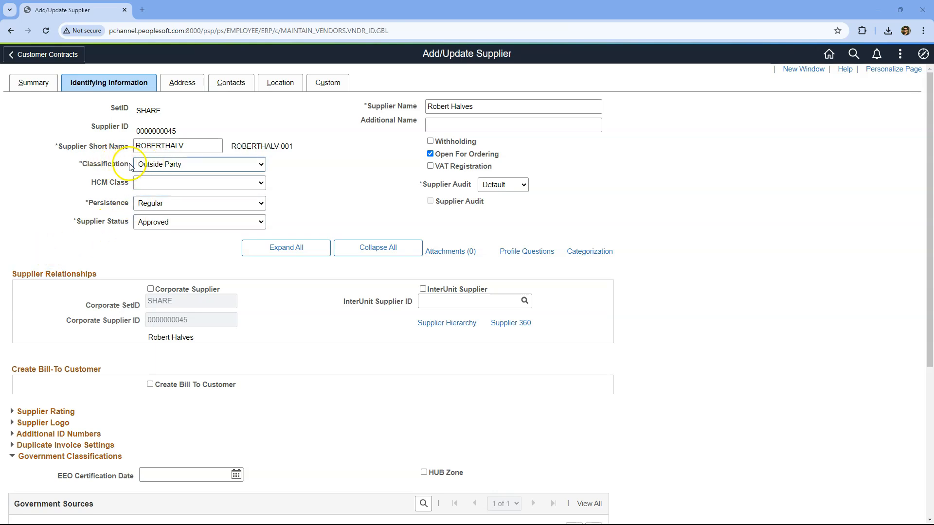
{"action": "mouse_move", "coordinate": [157, 166]}
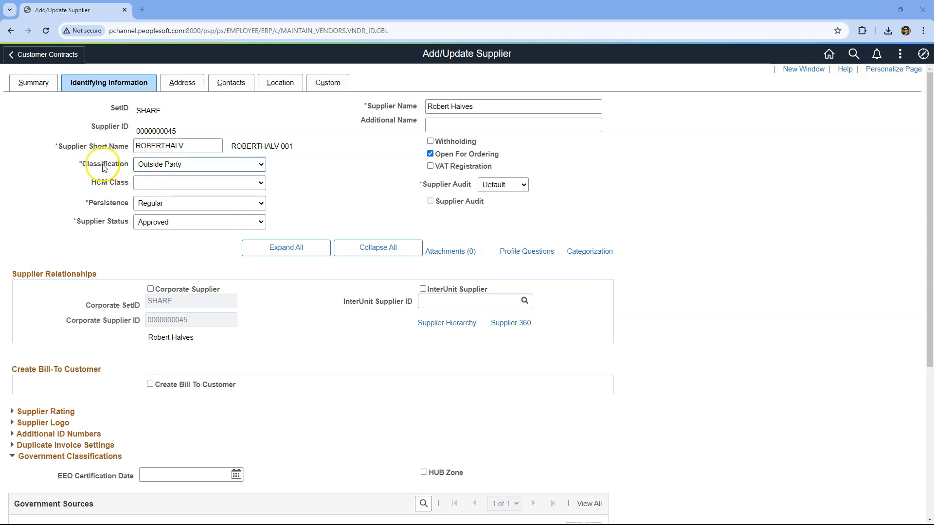
{"action": "mouse_move", "coordinate": [109, 168]}
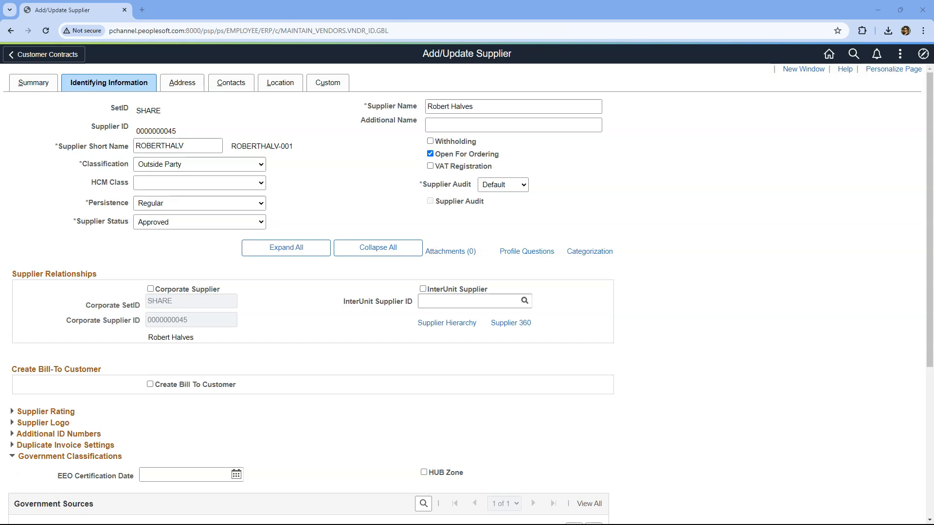
{"action": "mouse_move", "coordinate": [924, 31]}
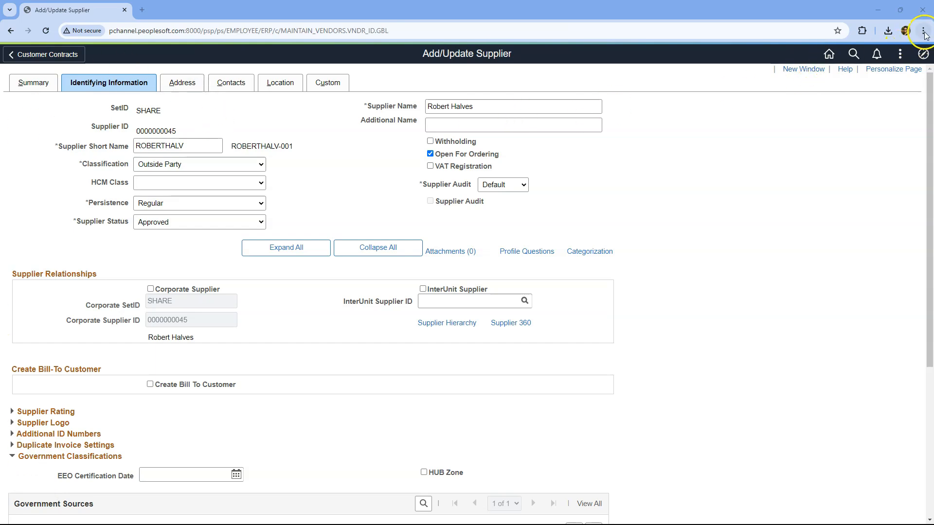
Show the supplier page's technical info and select its page name VNDR_ID1 for lookup
{"action": "left_click", "coordinate": [923, 30]}
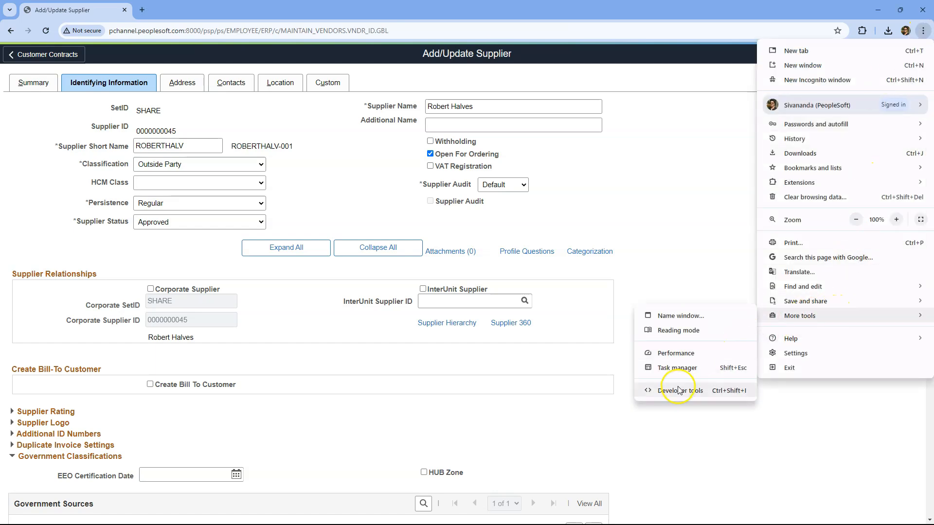
{"action": "left_click", "coordinate": [680, 390]}
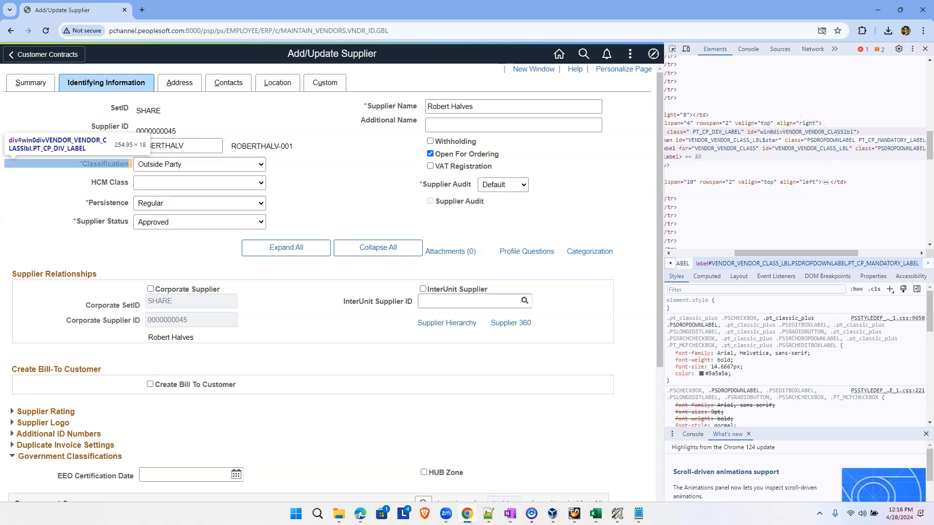
{"action": "mouse_move", "coordinate": [800, 136]}
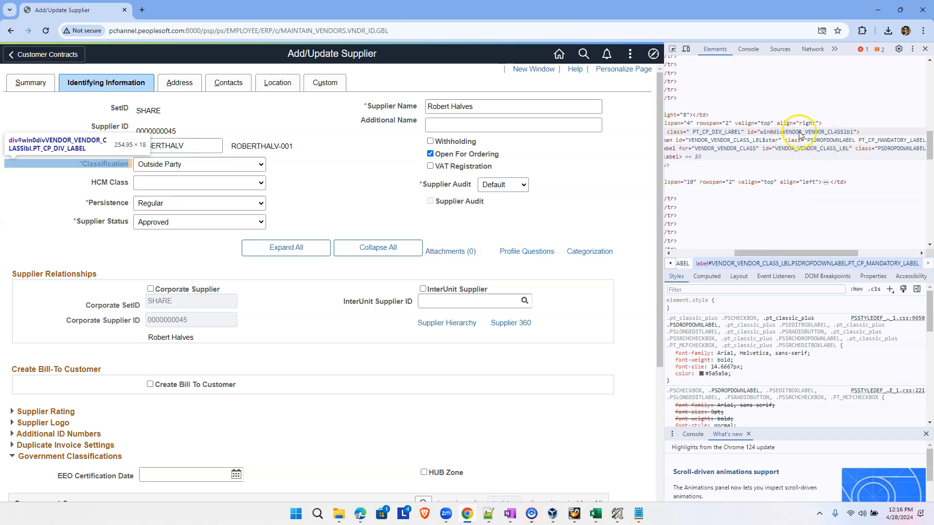
{"action": "mouse_move", "coordinate": [844, 136]}
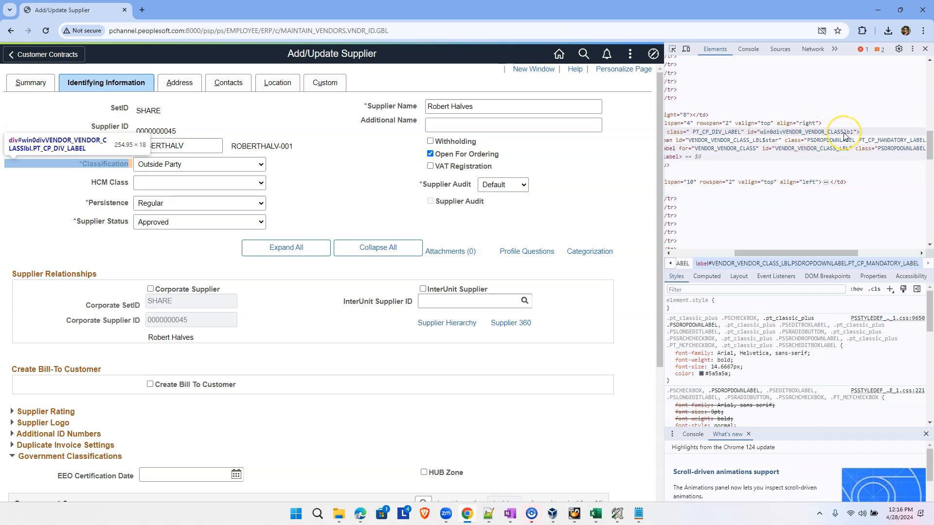
{"action": "mouse_move", "coordinate": [843, 134]}
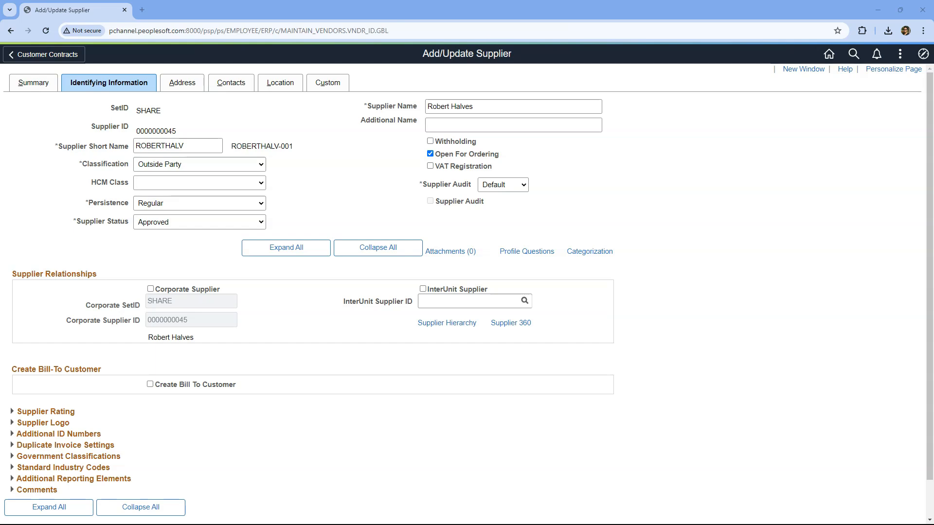
{"action": "mouse_move", "coordinate": [573, 206]}
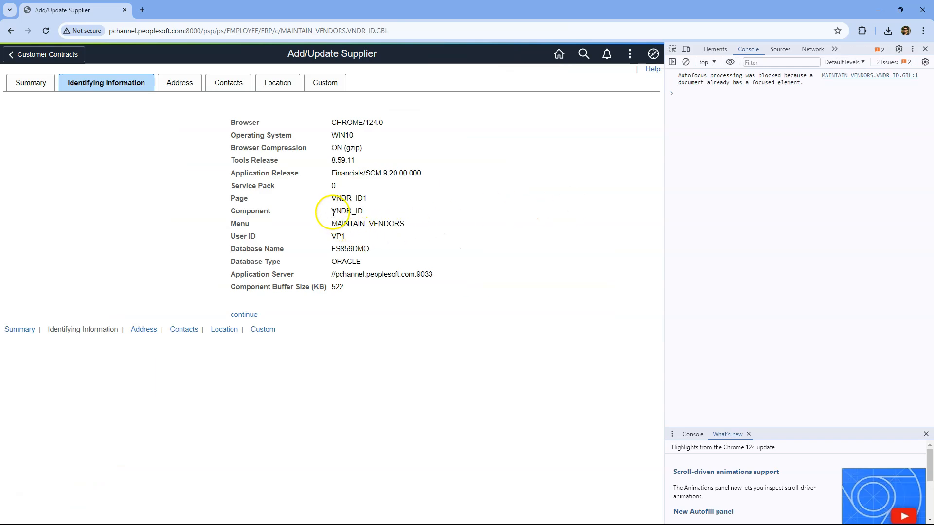
{"action": "double_click", "coordinate": [348, 198]}
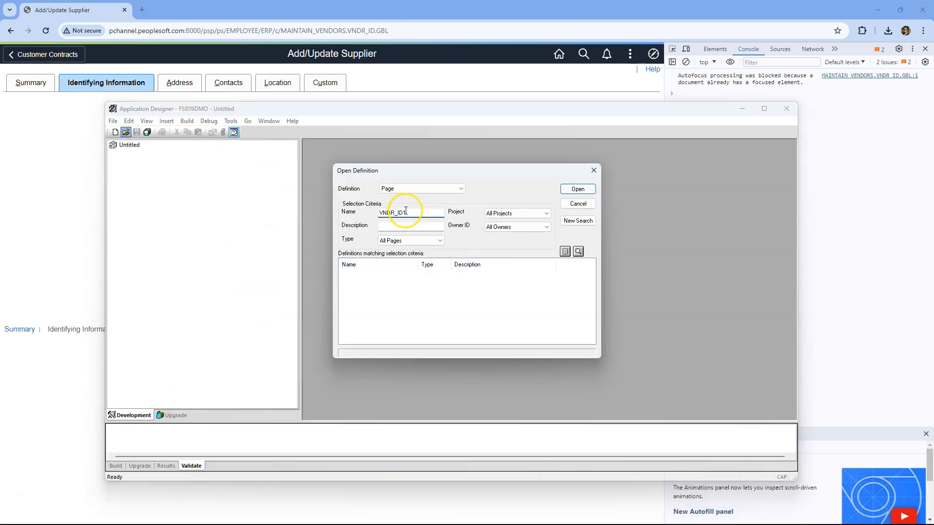
Open page VNDR_ID1 and read the Classification drop-down's binding: record VENDOR, field VENDOR_CLASS
{"action": "left_click", "coordinate": [576, 188]}
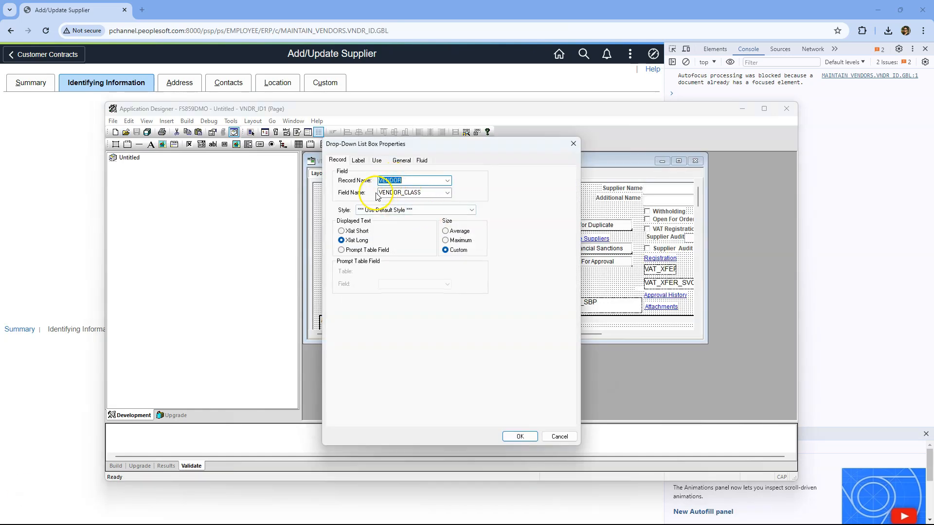
{"action": "left_click", "coordinate": [518, 436]}
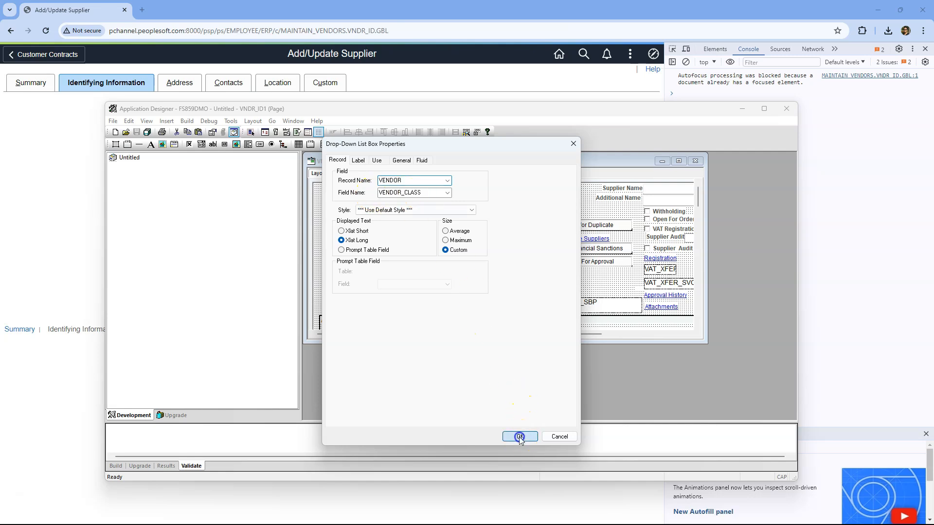
{"action": "left_click", "coordinate": [518, 436]}
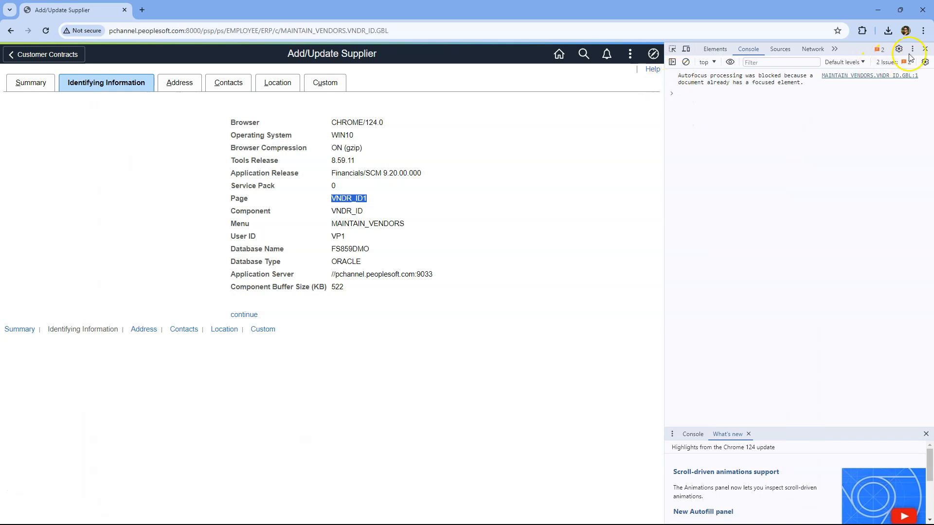
Navigate through Reporting Tools > Query to Query Manager
{"action": "left_click", "coordinate": [925, 49]}
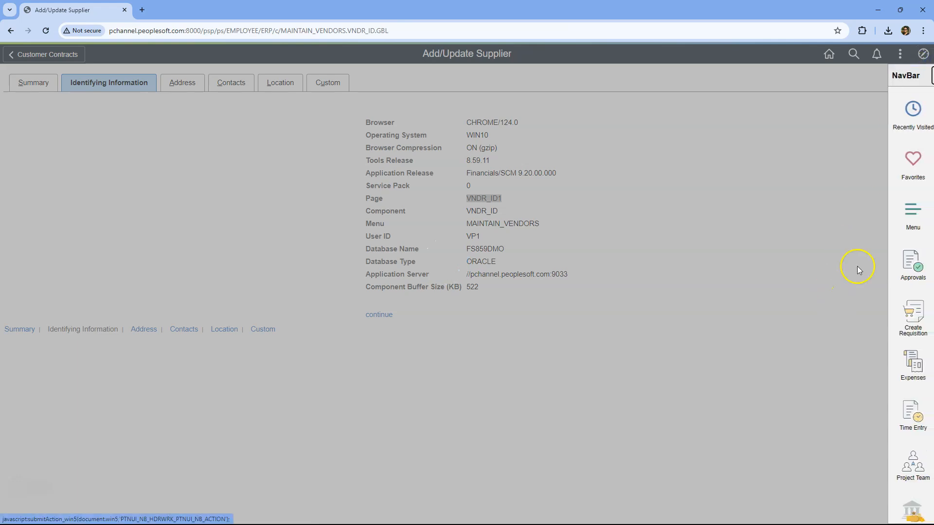
{"action": "left_click", "coordinate": [912, 211]}
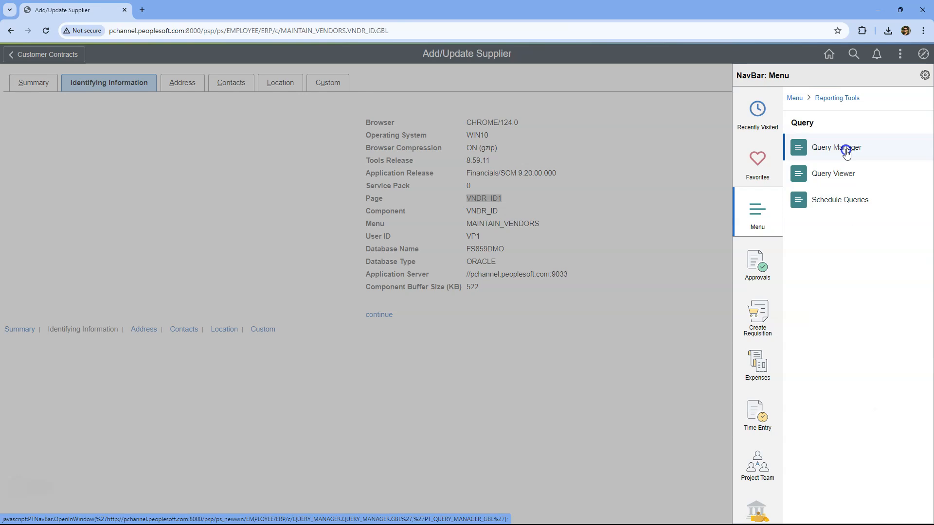
{"action": "left_click", "coordinate": [836, 147]}
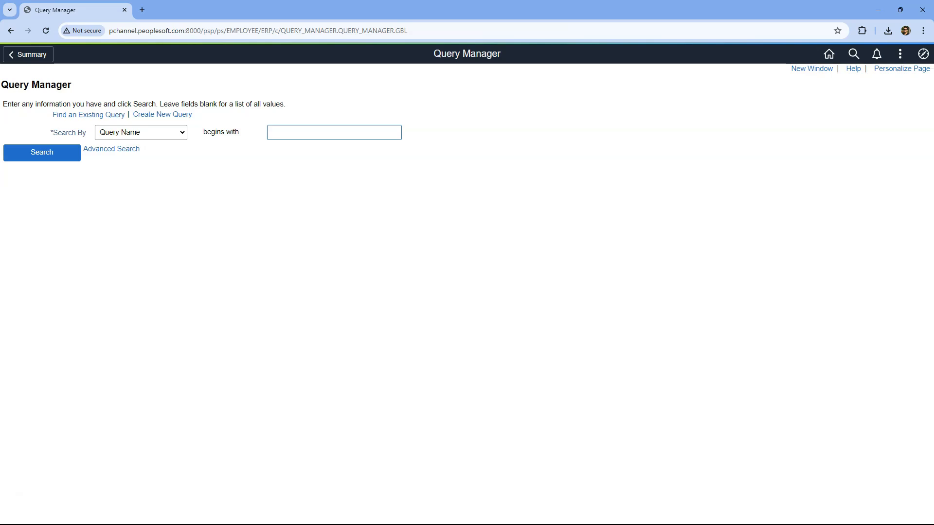
Create a new query on record VENDOR (searched as 'ver') and check all its fields for output
{"action": "left_click", "coordinate": [163, 115]}
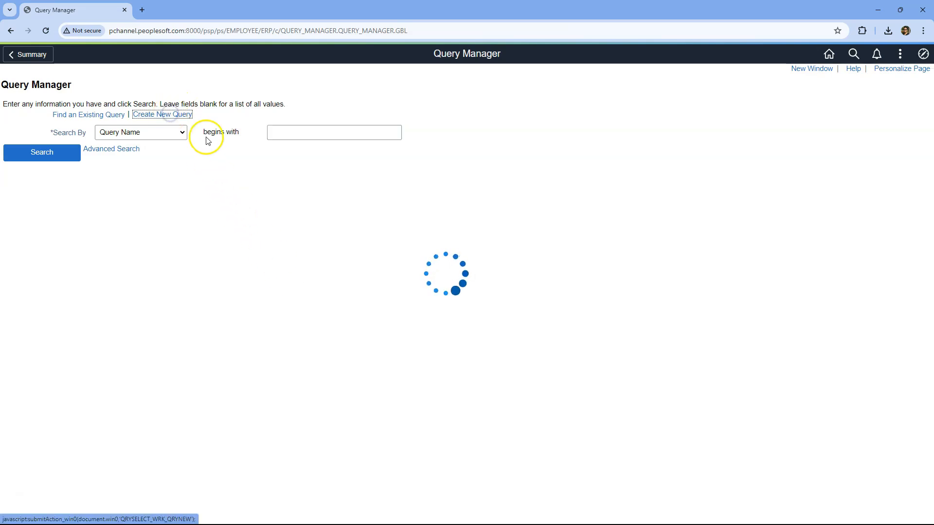
{"action": "left_click", "coordinate": [162, 115]}
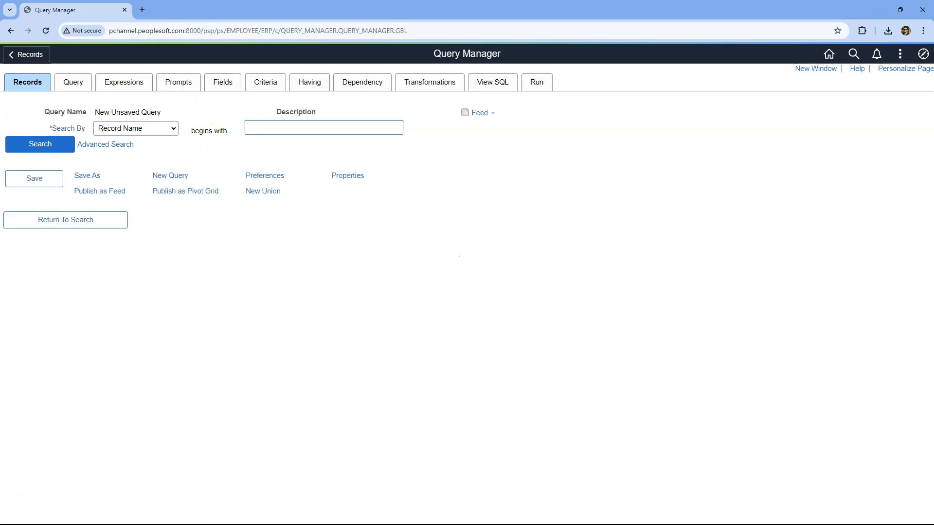
{"action": "type", "text": "ver"}
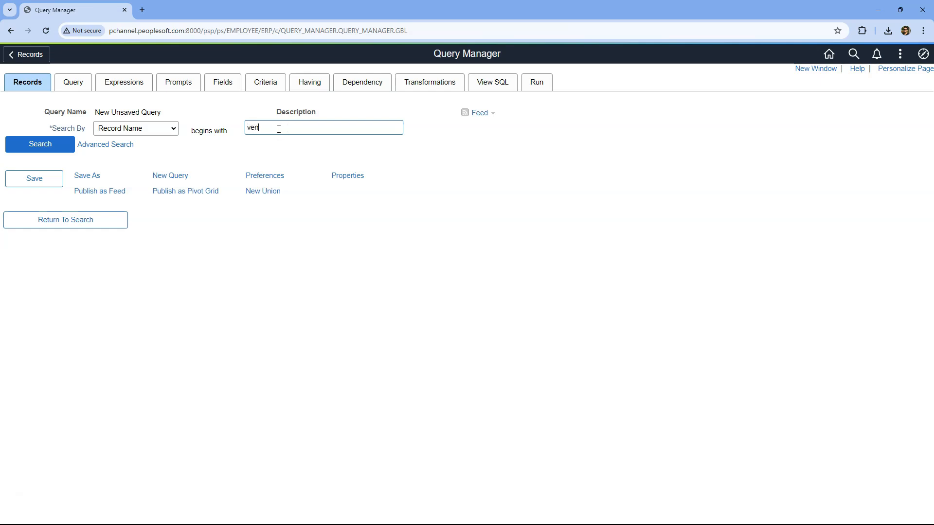
{"action": "left_click", "coordinate": [38, 144]}
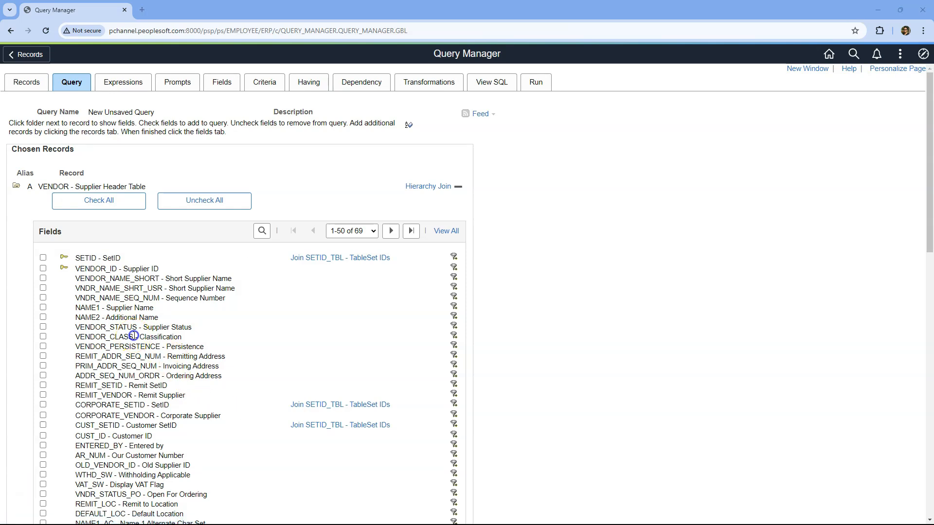
{"action": "double_click", "coordinate": [104, 337]}
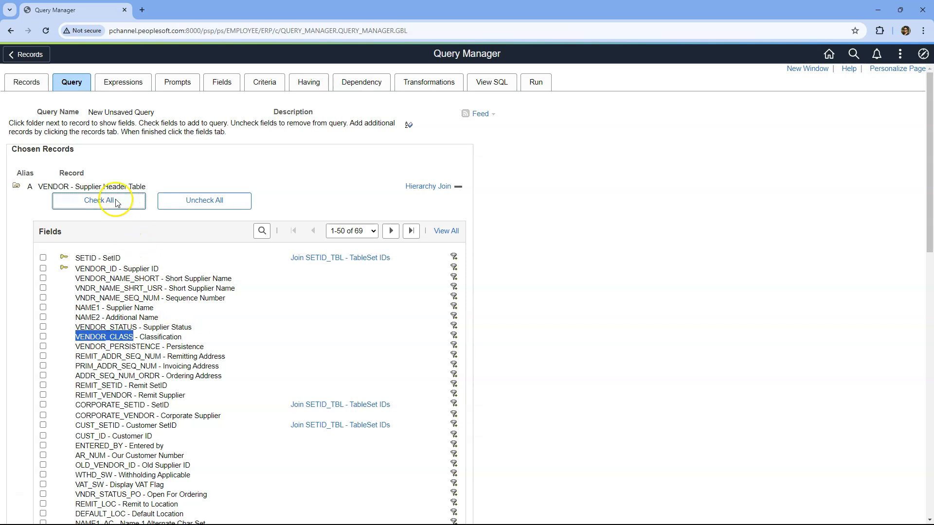
{"action": "left_click", "coordinate": [98, 200]}
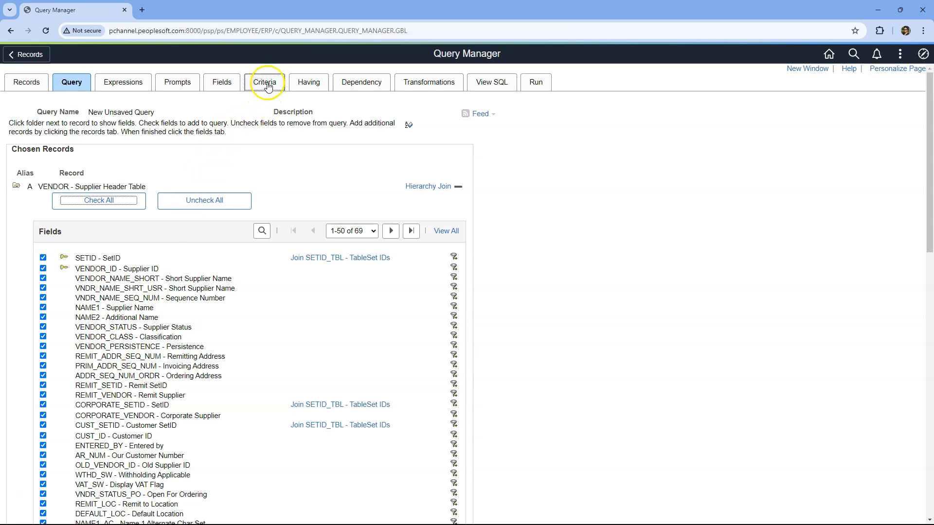
Add criterion SETID equals a new optional prompt BIND1 validated against SETID_TBL
{"action": "left_click", "coordinate": [263, 82]}
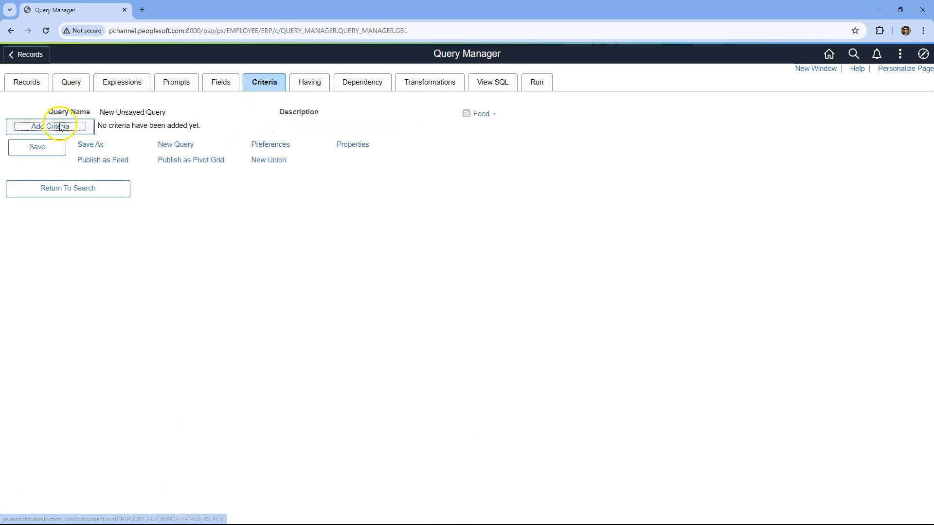
{"action": "left_click", "coordinate": [50, 126]}
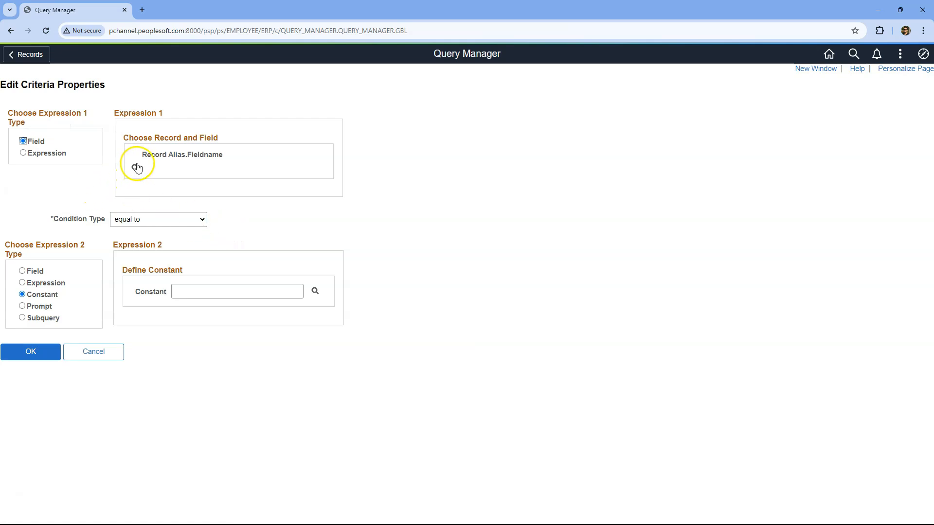
{"action": "left_click", "coordinate": [136, 169]}
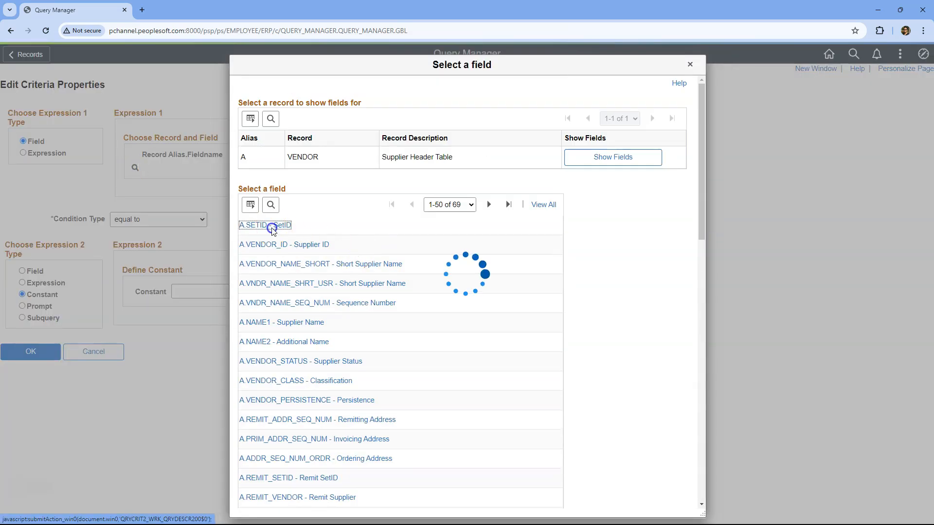
{"action": "left_click", "coordinate": [265, 225]}
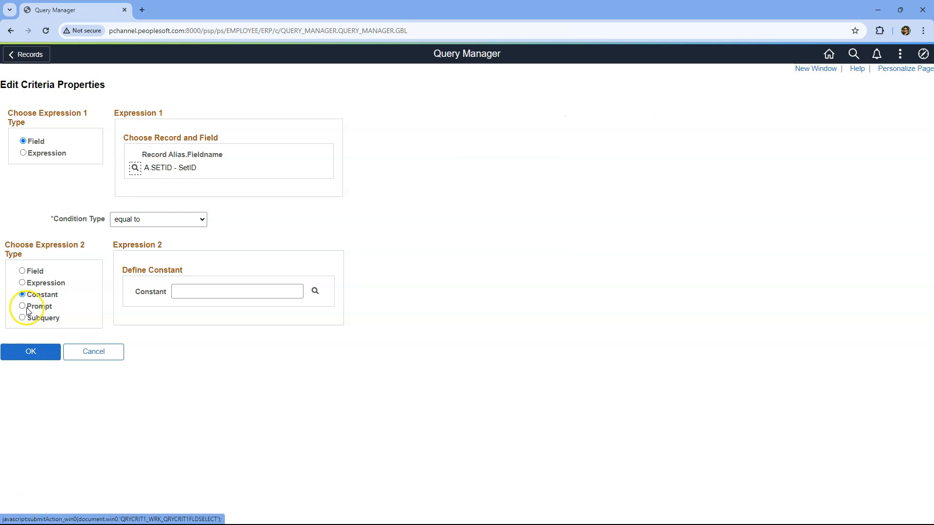
{"action": "left_click", "coordinate": [22, 305]}
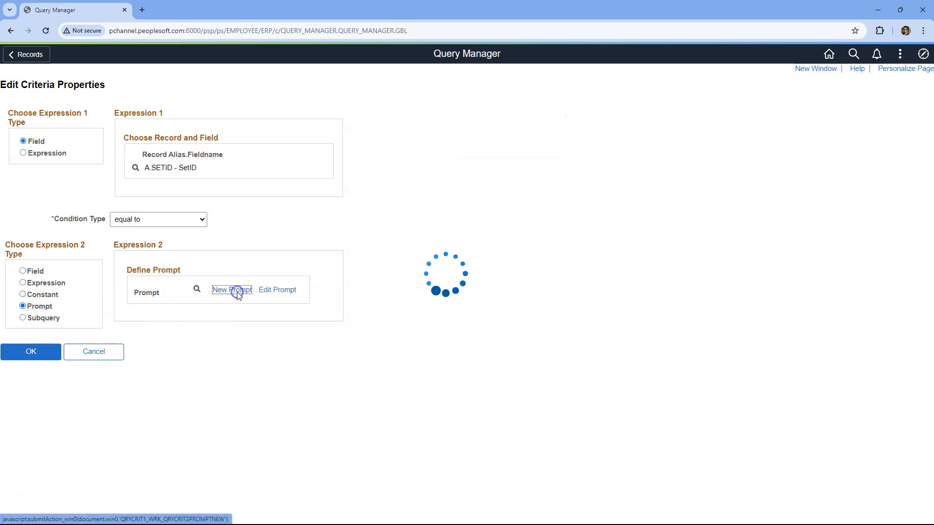
{"action": "left_click", "coordinate": [232, 290]}
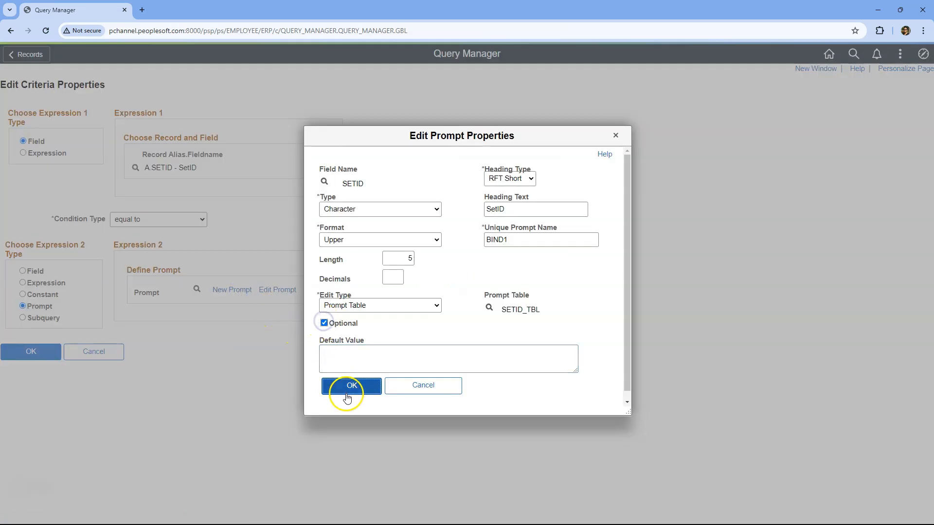
{"action": "left_click", "coordinate": [351, 385]}
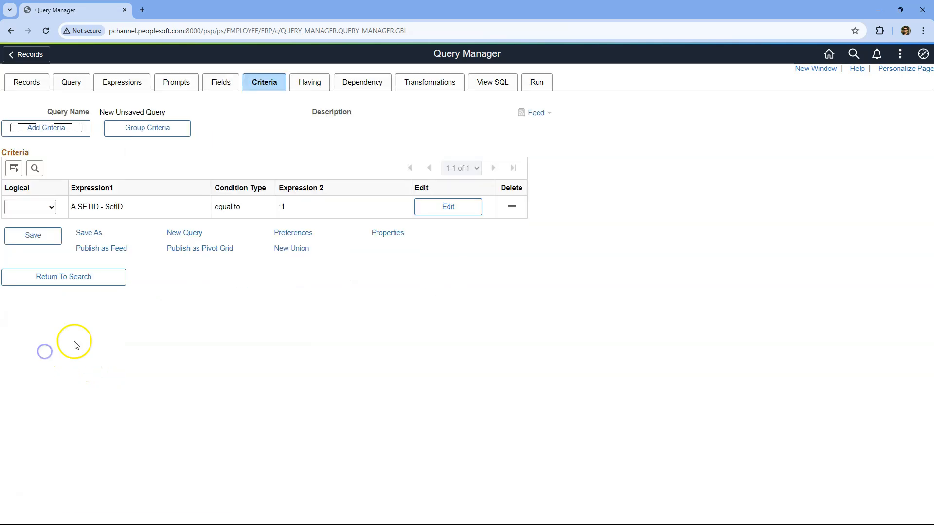
Add a second criterion on VENDOR_ID compared against a new prompt value
{"action": "left_click", "coordinate": [448, 206]}
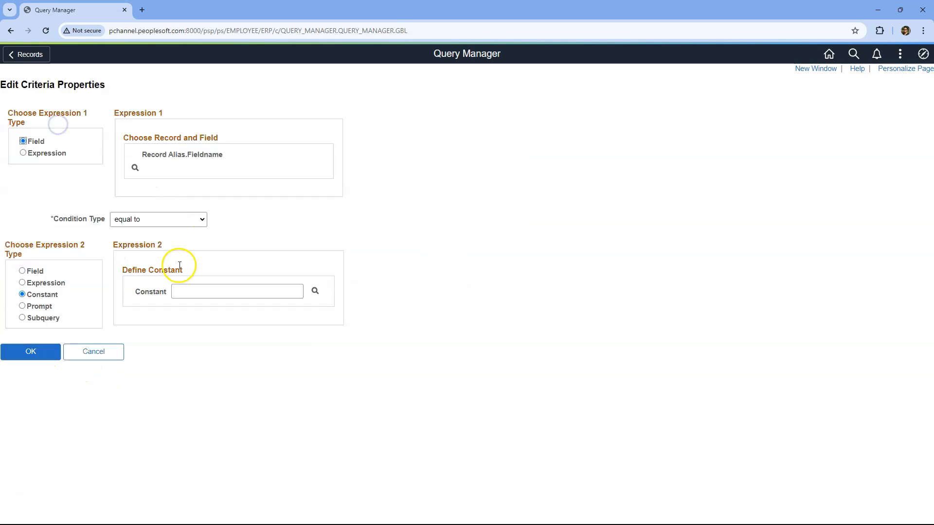
{"action": "left_click", "coordinate": [135, 167]}
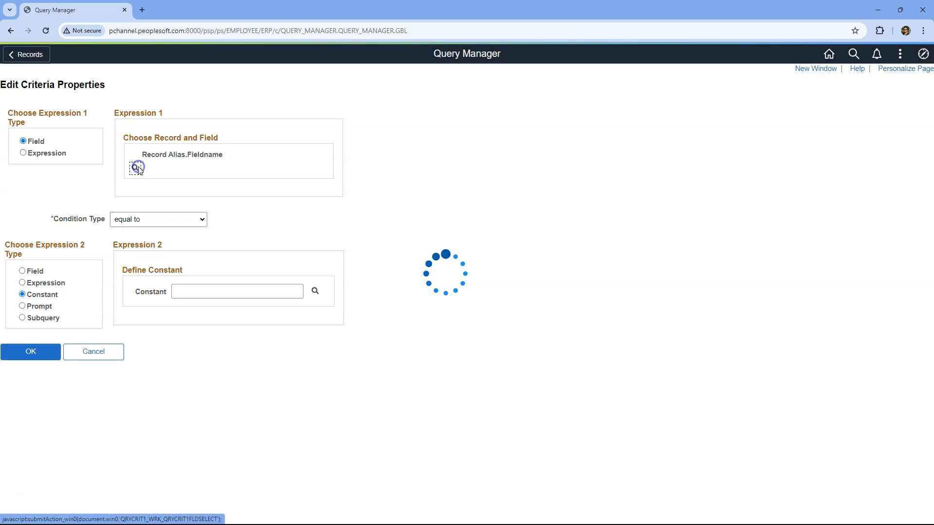
{"action": "left_click", "coordinate": [137, 168]}
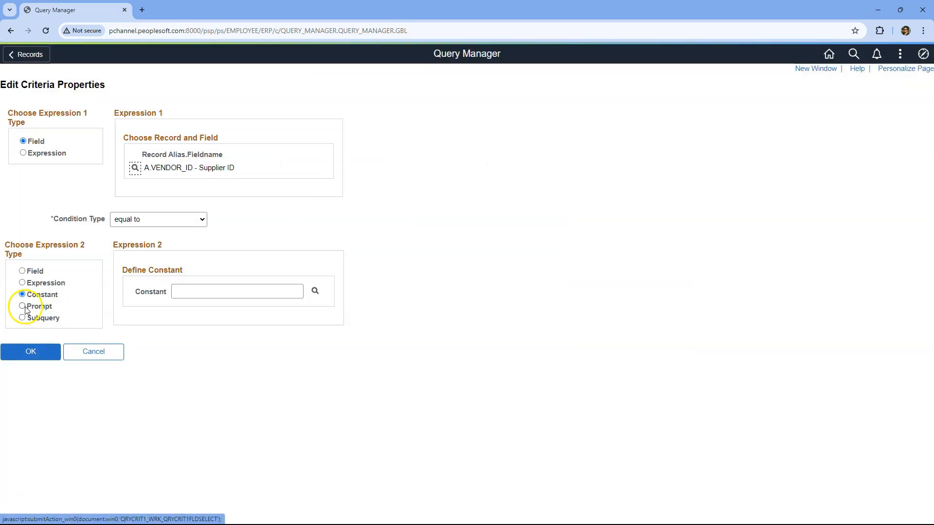
{"action": "left_click", "coordinate": [23, 307]}
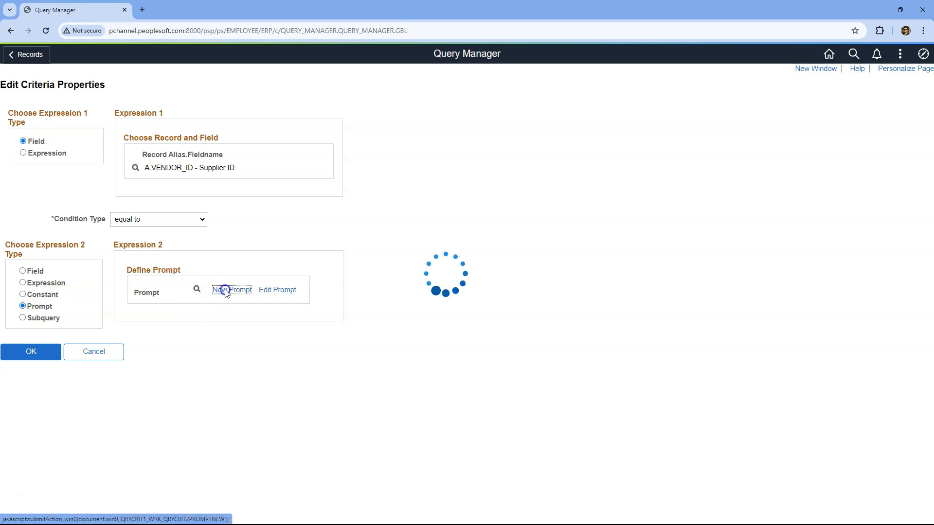
{"action": "left_click", "coordinate": [232, 289]}
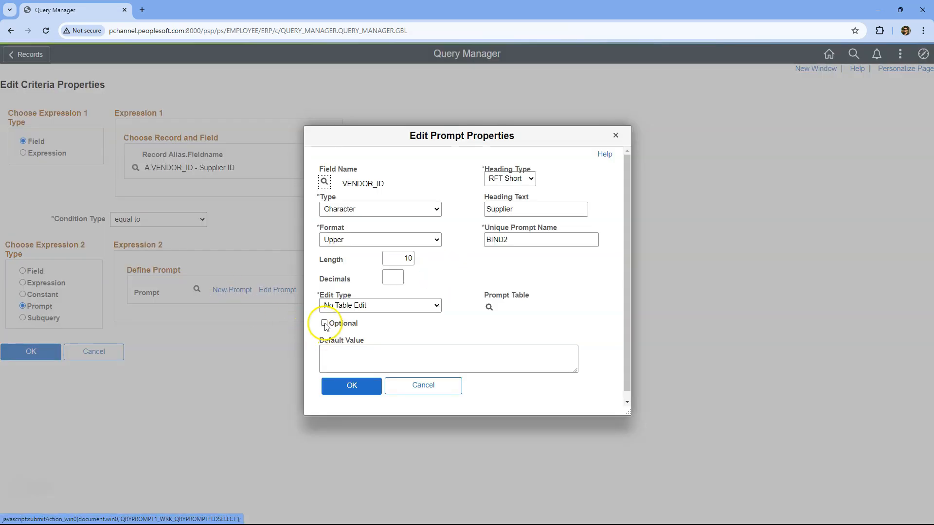
Make the Supplier prompt optional with edit type Prompt Table VENDOR, and save the criterion
{"action": "left_click", "coordinate": [378, 304]}
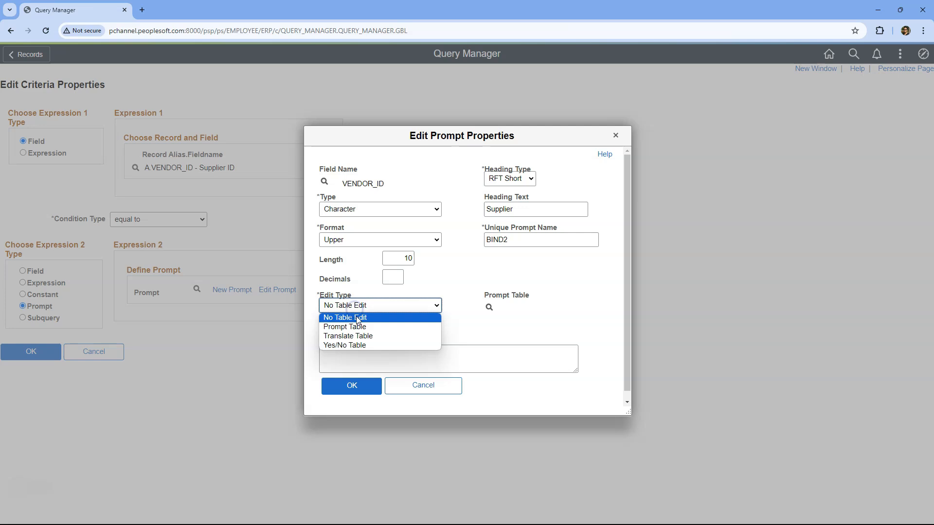
{"action": "left_click", "coordinate": [343, 326]}
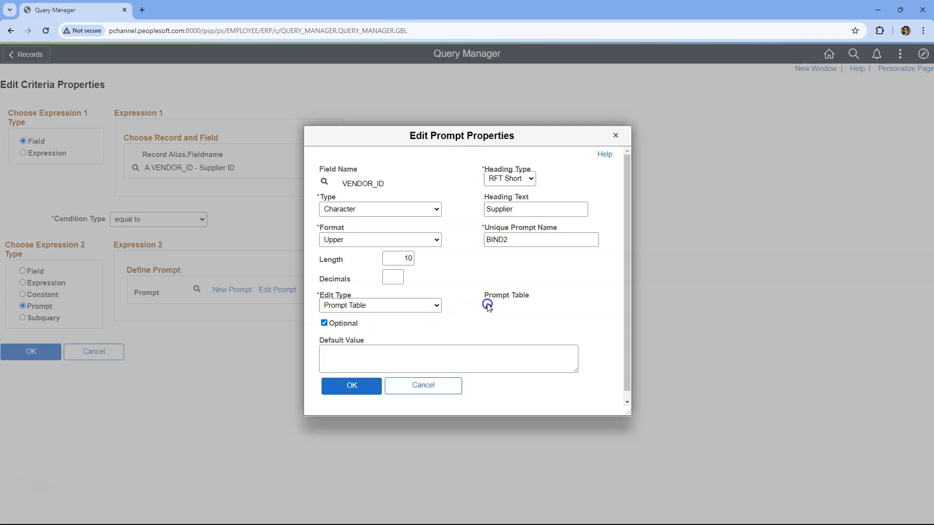
{"action": "left_click", "coordinate": [486, 304]}
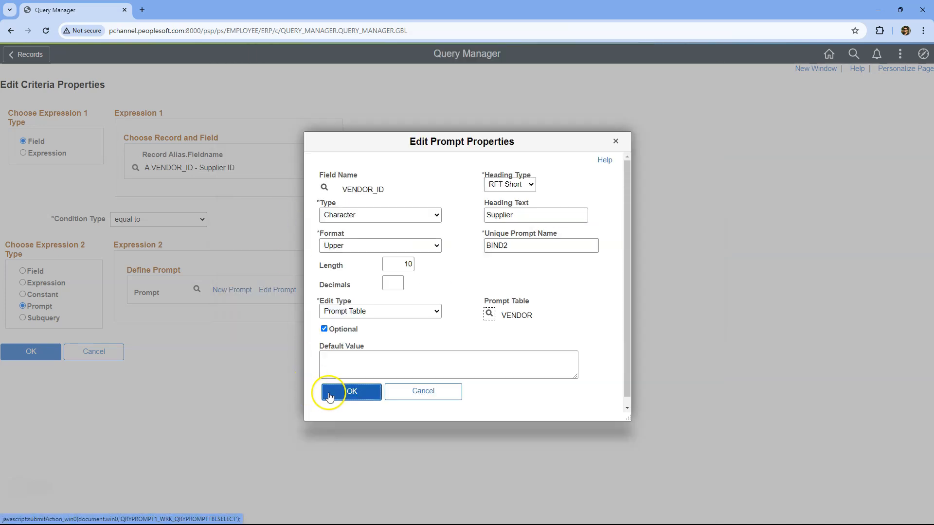
{"action": "left_click", "coordinate": [351, 391]}
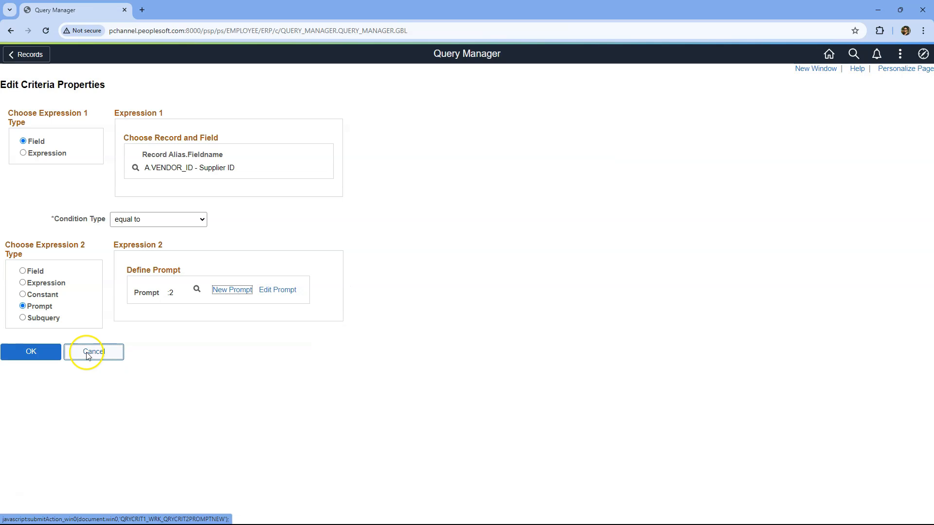
{"action": "left_click", "coordinate": [93, 351]}
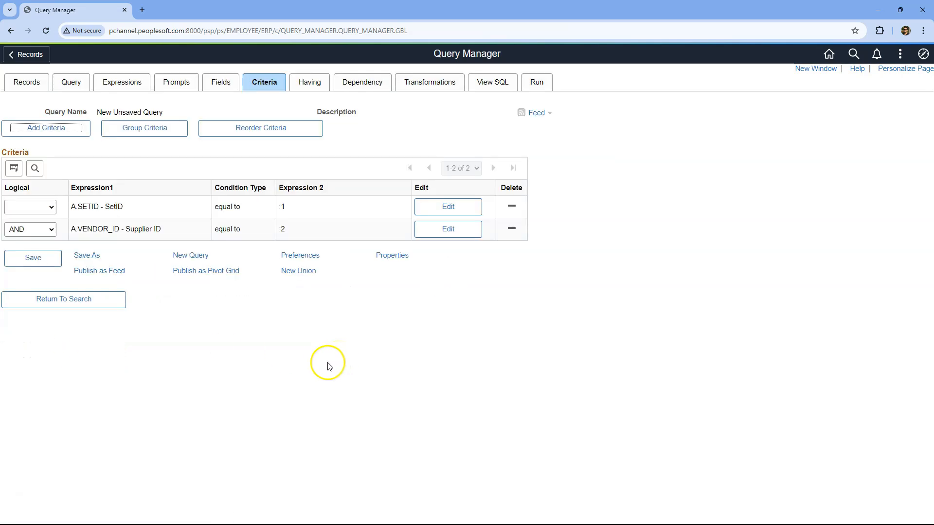
{"action": "mouse_move", "coordinate": [458, 165]}
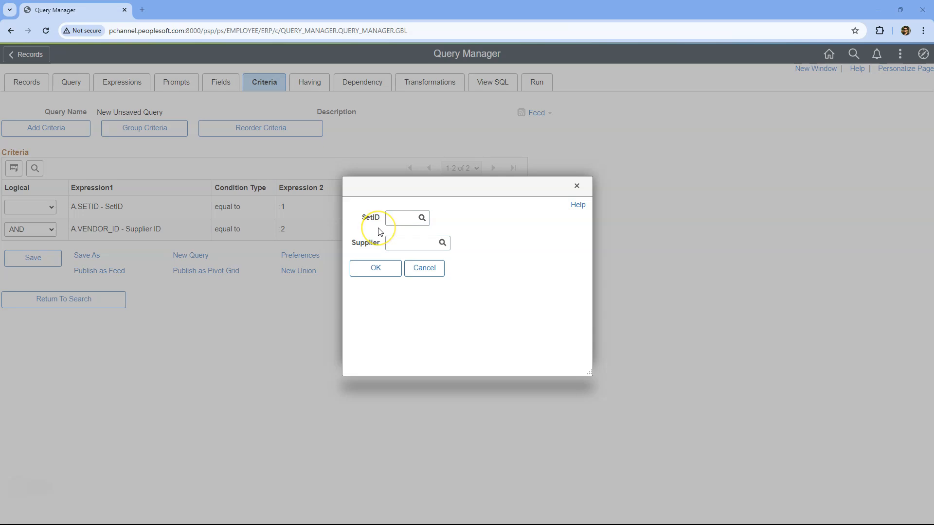
{"action": "mouse_move", "coordinate": [407, 231]}
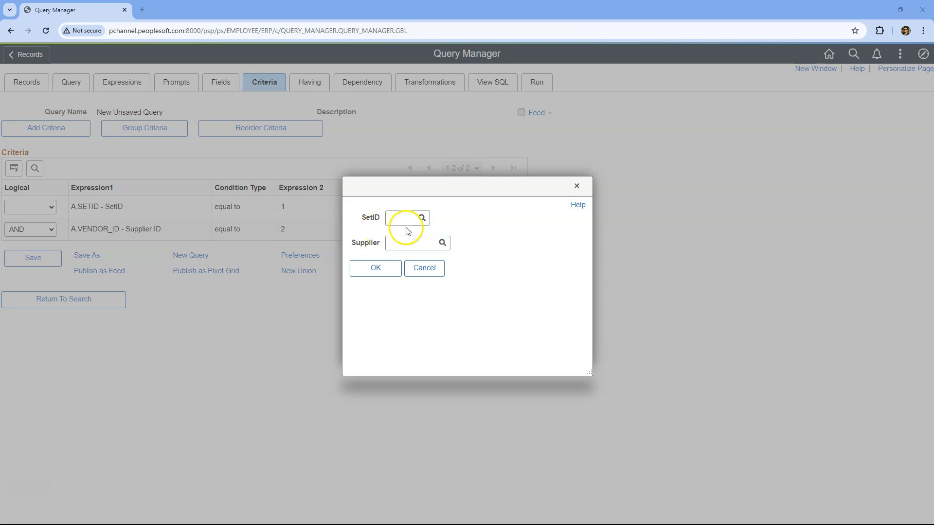
{"action": "type", "text": "SHARE"}
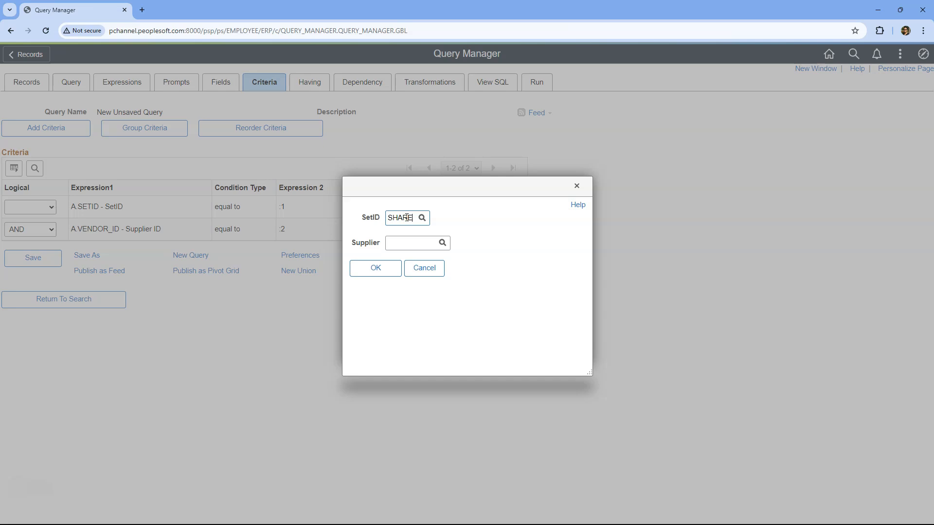
{"action": "left_click", "coordinate": [441, 243]}
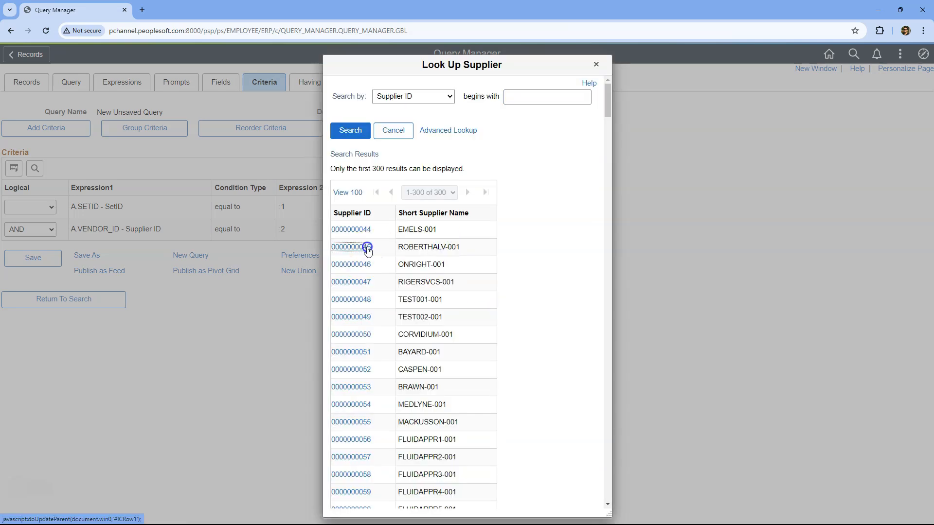
{"action": "left_click", "coordinate": [351, 246]}
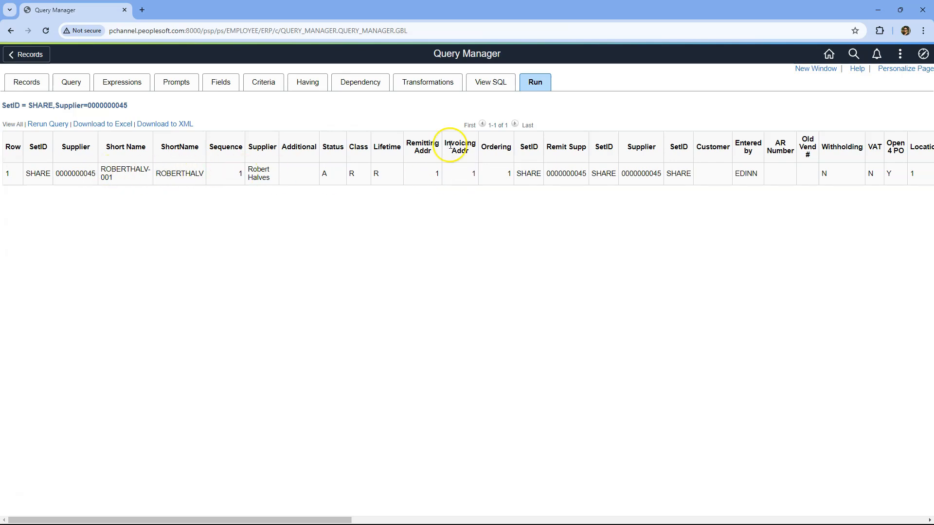
Review the query's generated SQL and rerun it to see the single supplier row
{"action": "left_click", "coordinate": [489, 82]}
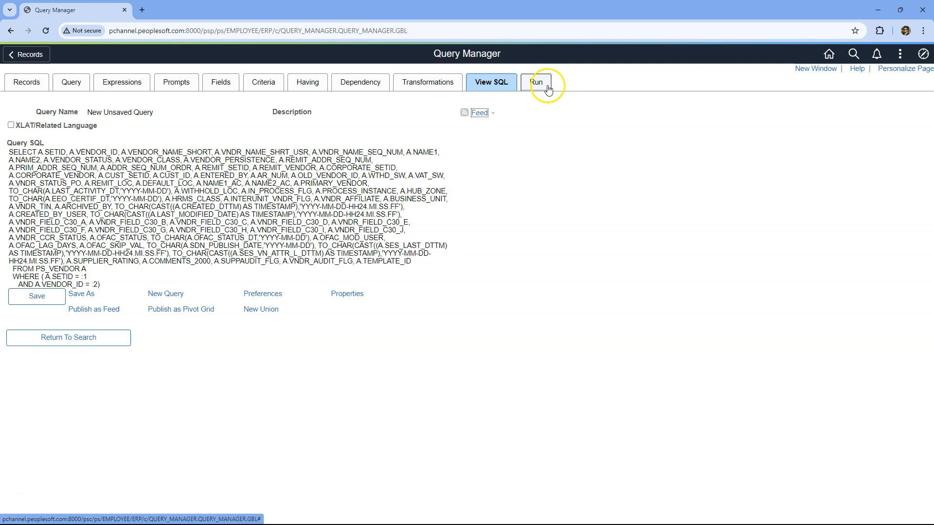
{"action": "left_click", "coordinate": [535, 81]}
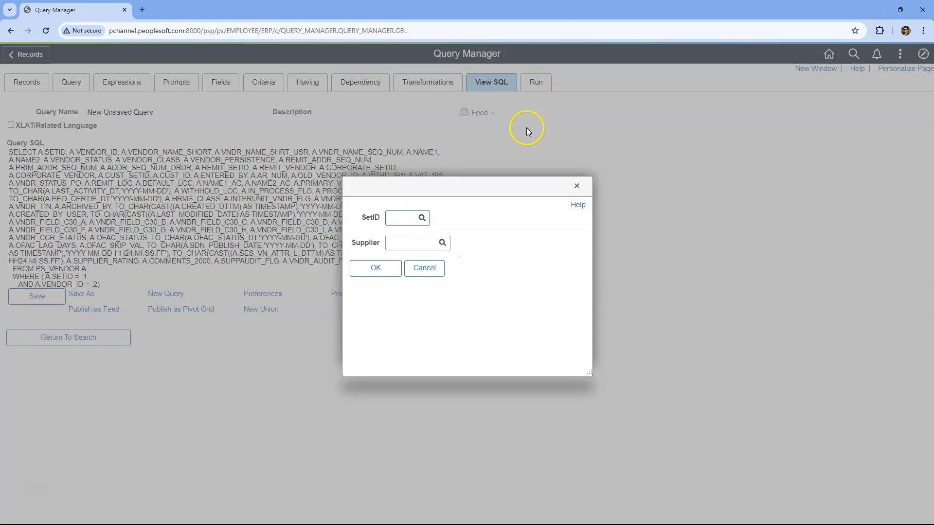
{"action": "left_click", "coordinate": [376, 267]}
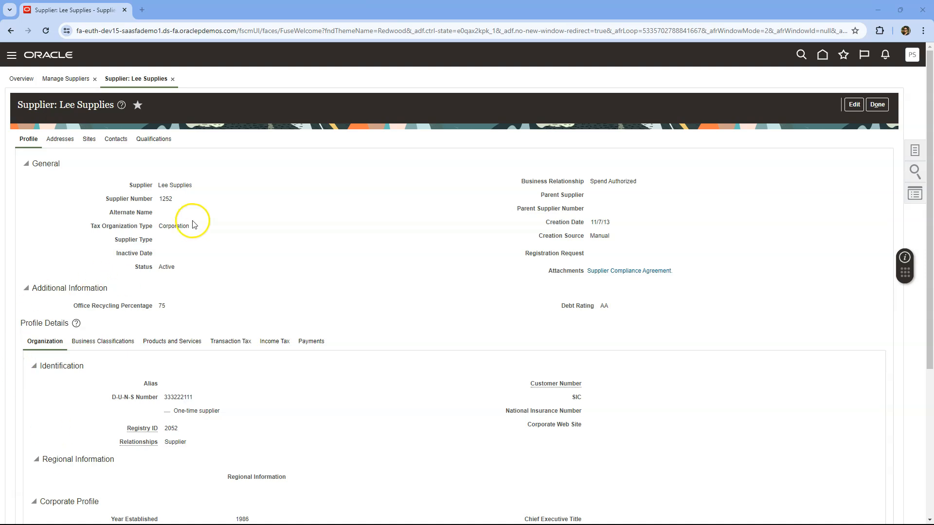
Select the Corporation tax organization type on the Lee Supplies (supplier 1252) profile
{"action": "double_click", "coordinate": [174, 226]}
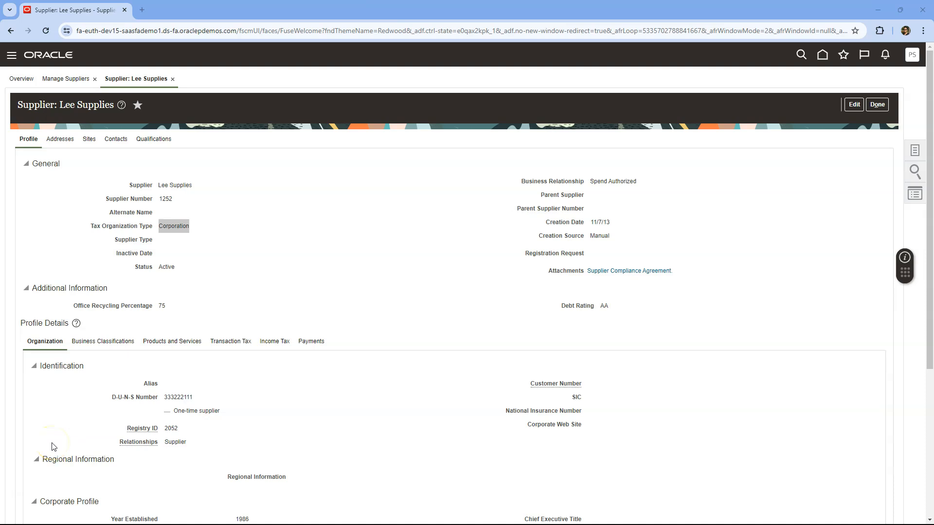
{"action": "mouse_move", "coordinate": [51, 444]}
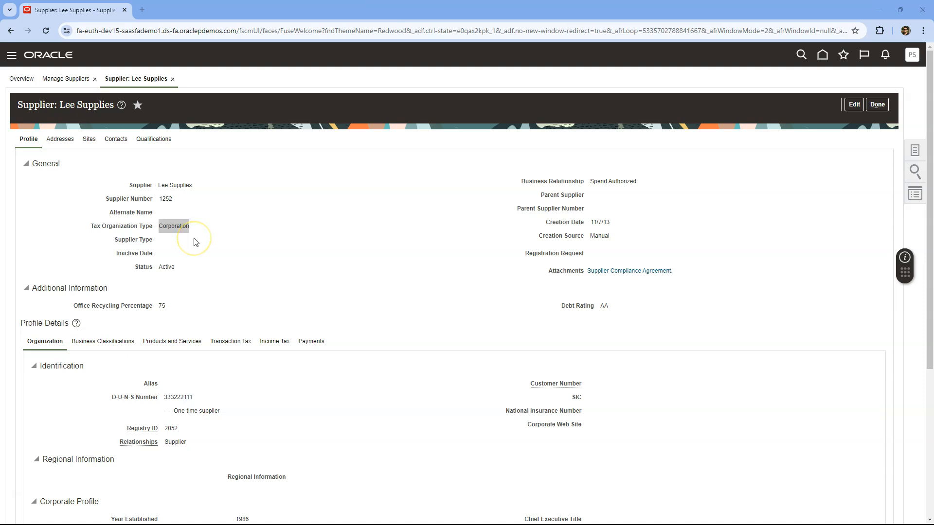
{"action": "mouse_move", "coordinate": [194, 241]}
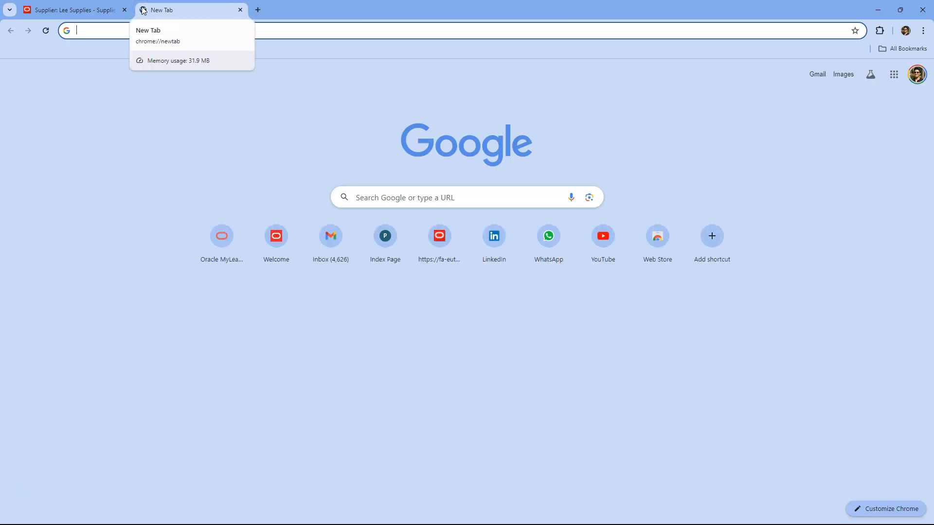
Search Google for 'supplier fbdi template' and open Oracle's FBDI for Procurement help page
{"action": "type", "text": "supplier fbdi template"}
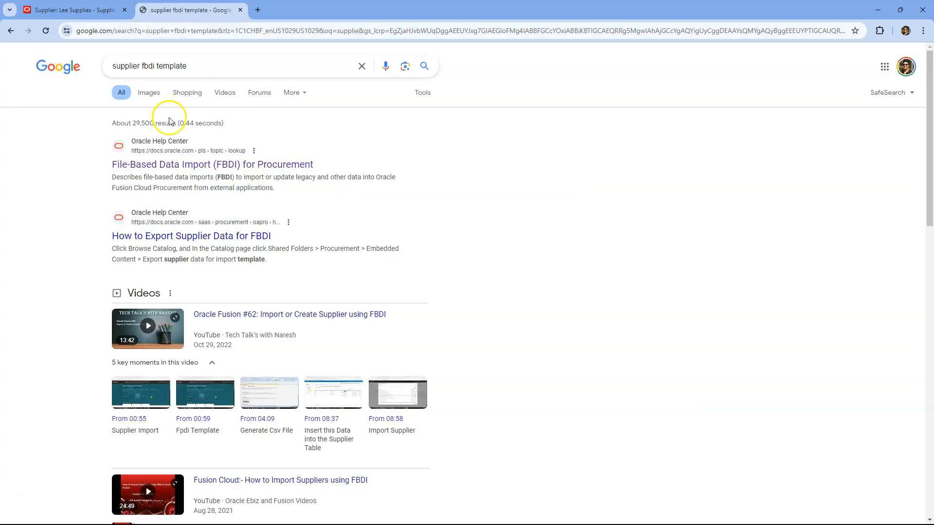
{"action": "left_click", "coordinate": [212, 165]}
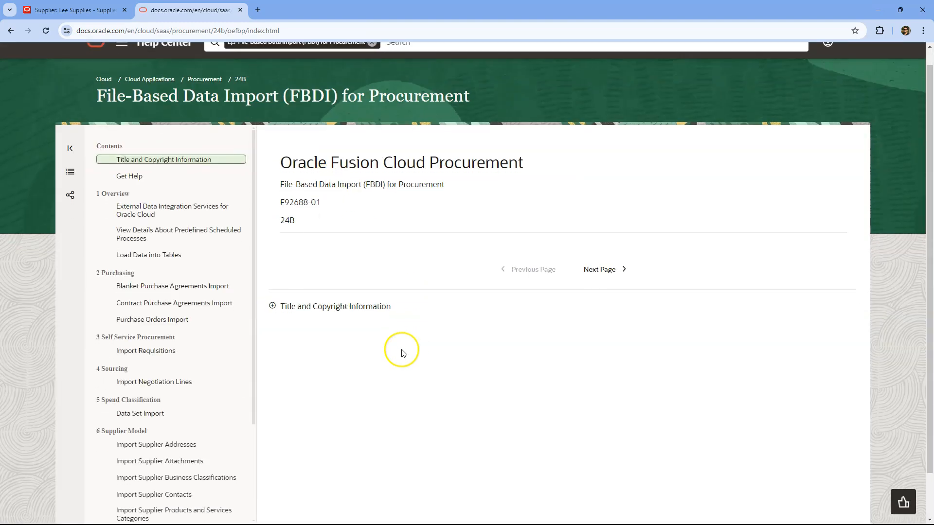
{"action": "scroll", "scroll_direction": "down", "scroll_amount": 3}
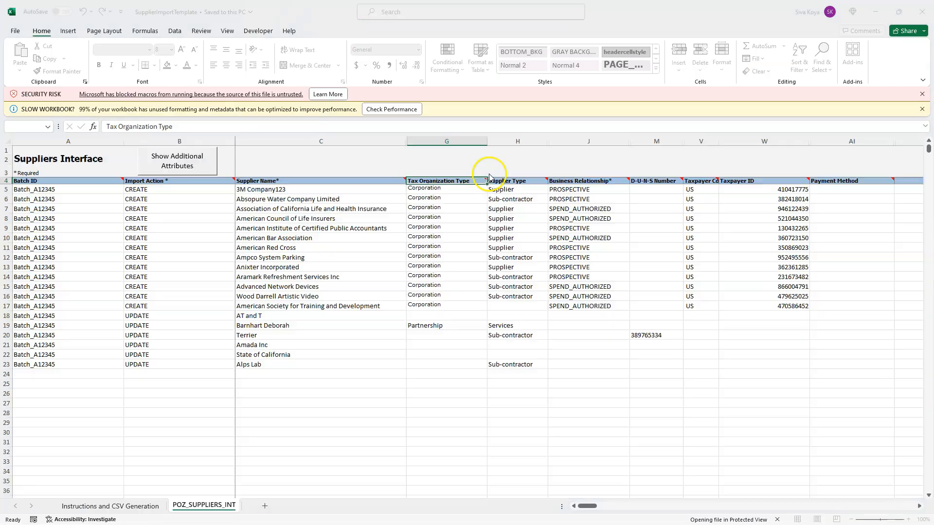
Switch to the POZ_SUPPLIERS_INT sheet, select the Tax Organization Type column and enable editing
{"action": "left_click", "coordinate": [110, 506]}
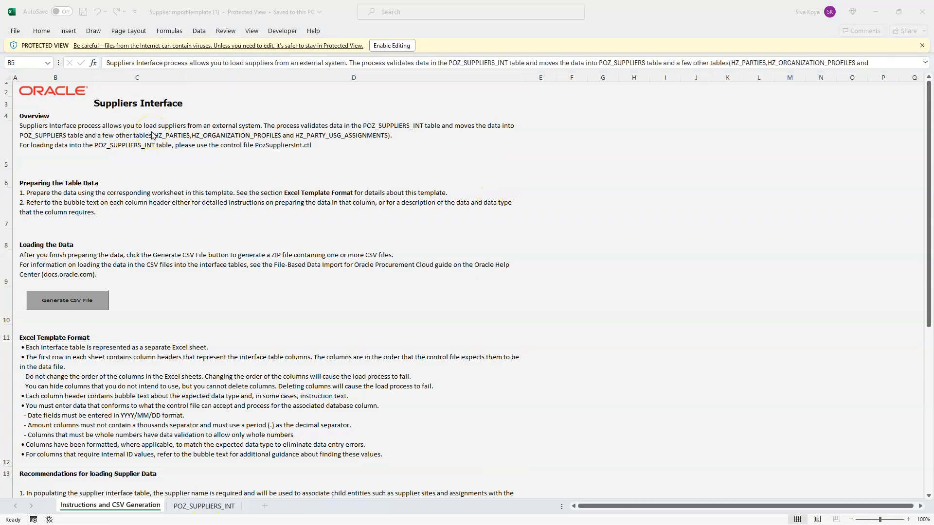
{"action": "mouse_move", "coordinate": [458, 126]}
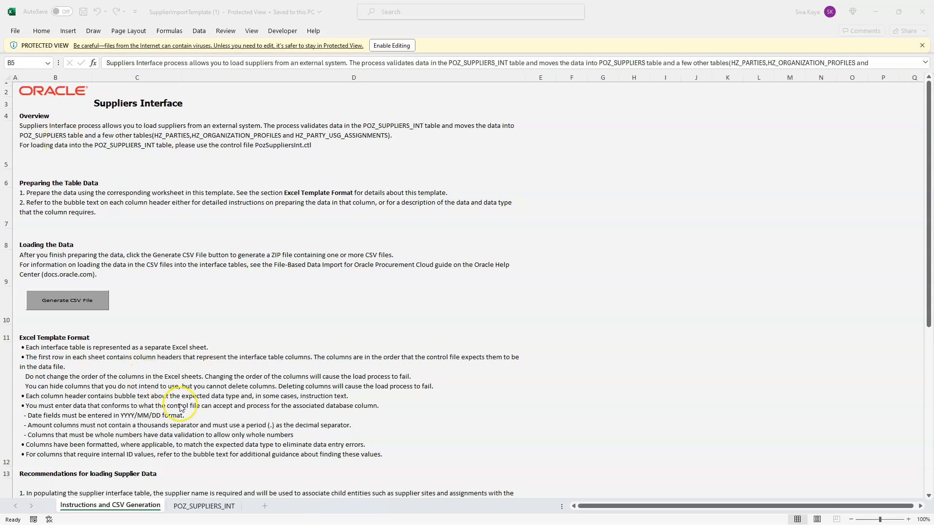
{"action": "left_click", "coordinate": [204, 506]}
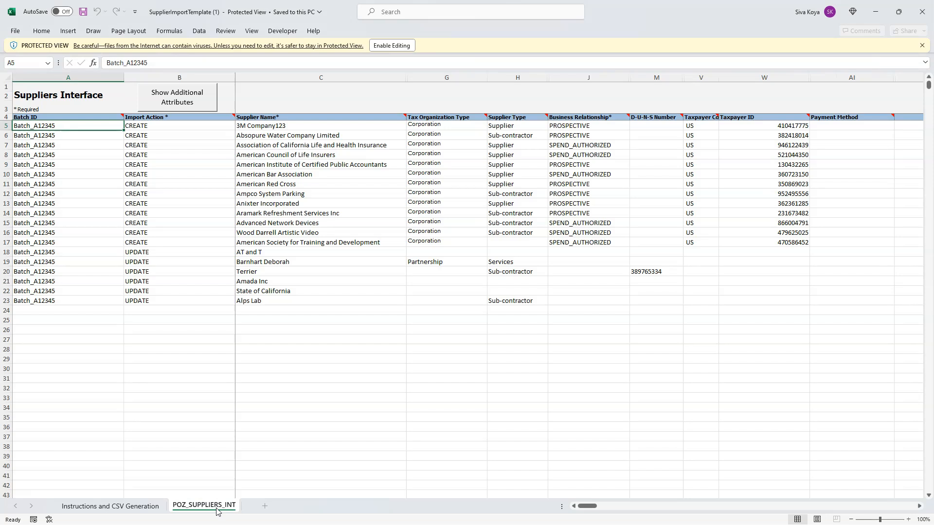
{"action": "left_click", "coordinate": [446, 117]}
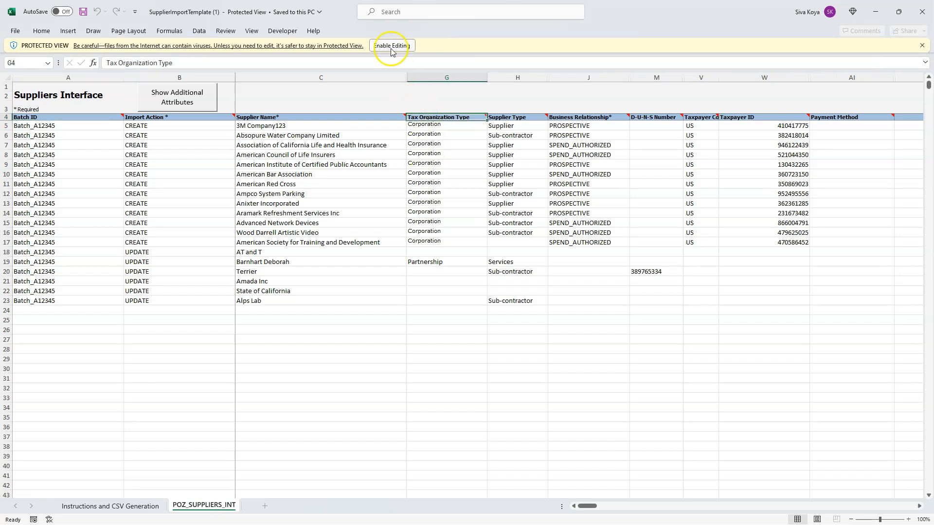
{"action": "left_click", "coordinate": [391, 46]}
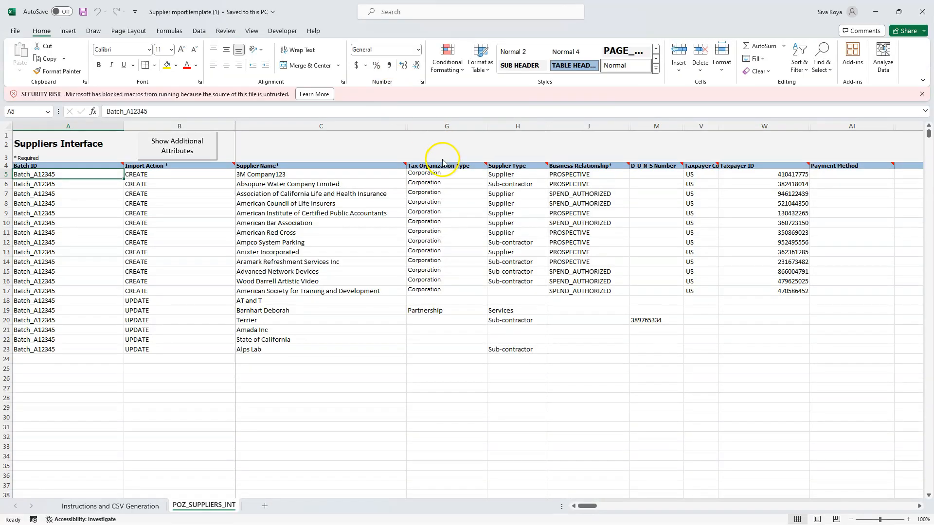
{"action": "left_click", "coordinate": [446, 165]}
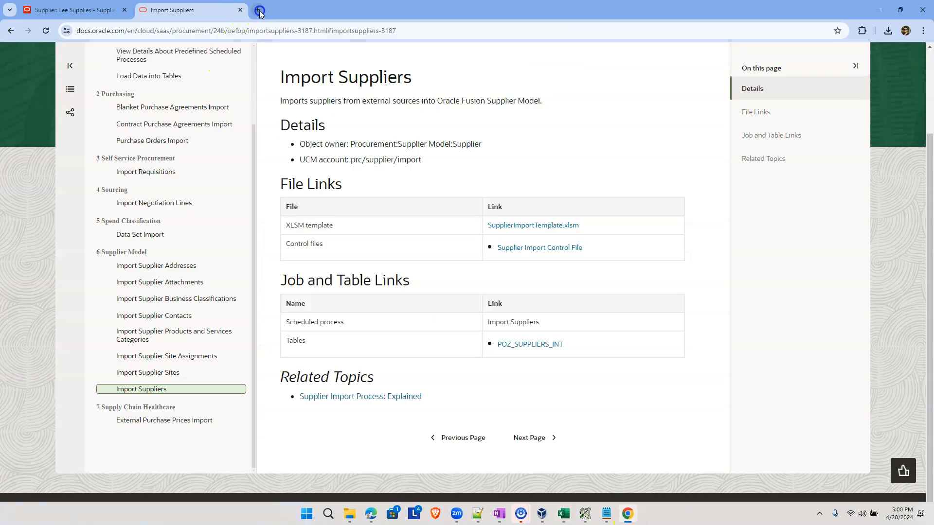
Google 'supplier master table oracle fusion' and reach the Tables and Views for Procurement guide
{"action": "left_click", "coordinate": [257, 10]}
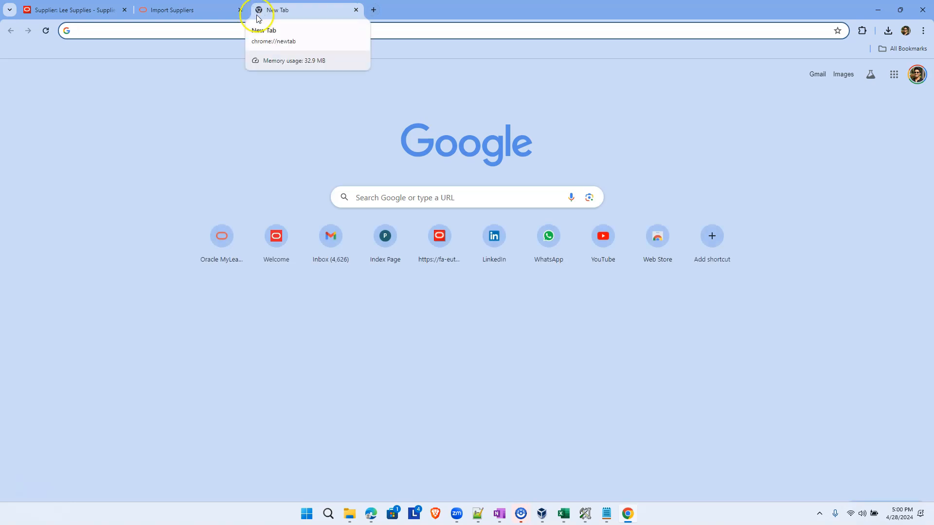
{"action": "type", "text": "supplier master table oracle fusion"}
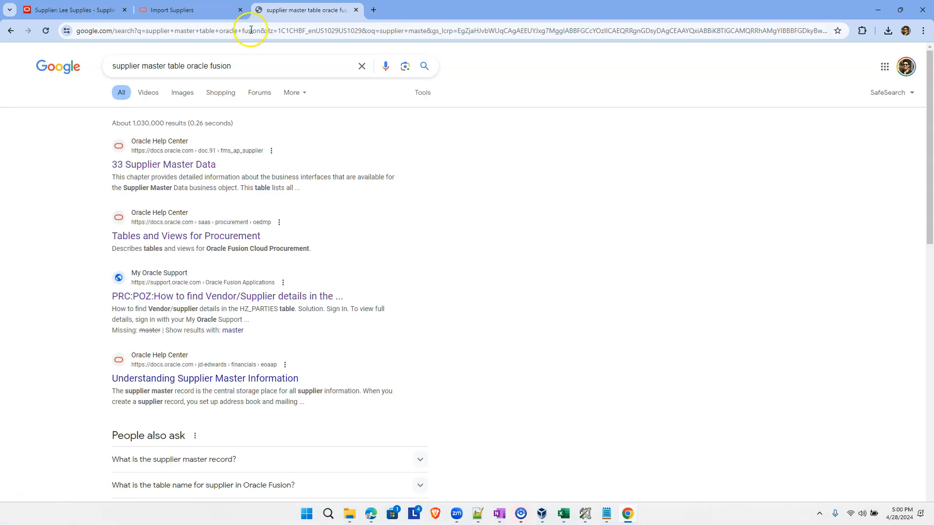
{"action": "left_click", "coordinate": [185, 235]}
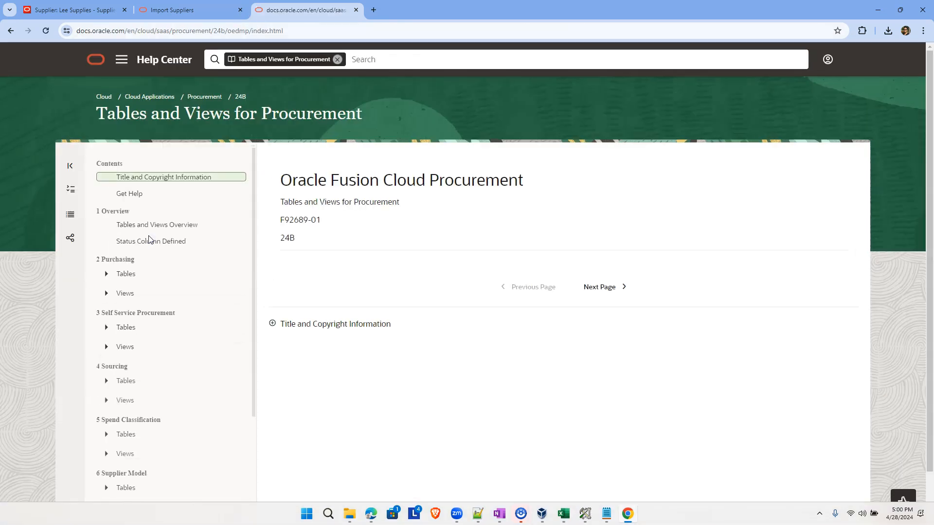
Locate and display the POZ_SUPPLIERS table reference page with its VENDOR_ID primary key
{"action": "scroll", "scroll_direction": "down", "scroll_amount": 3}
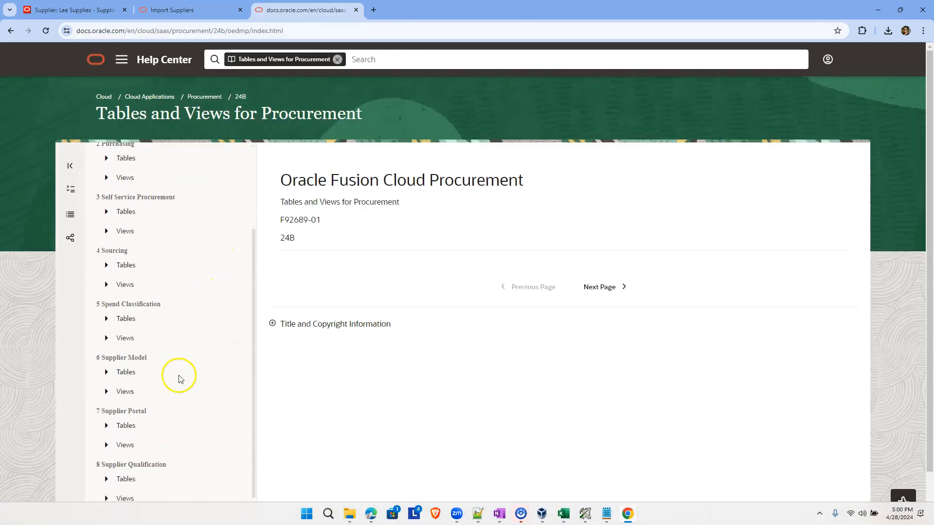
{"action": "scroll", "scroll_direction": "down", "scroll_amount": 3}
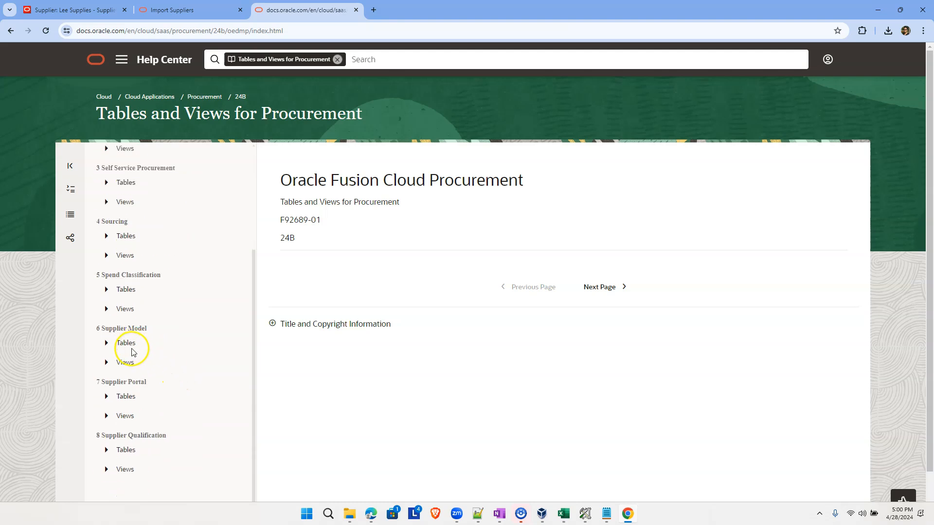
{"action": "mouse_move", "coordinate": [125, 362]}
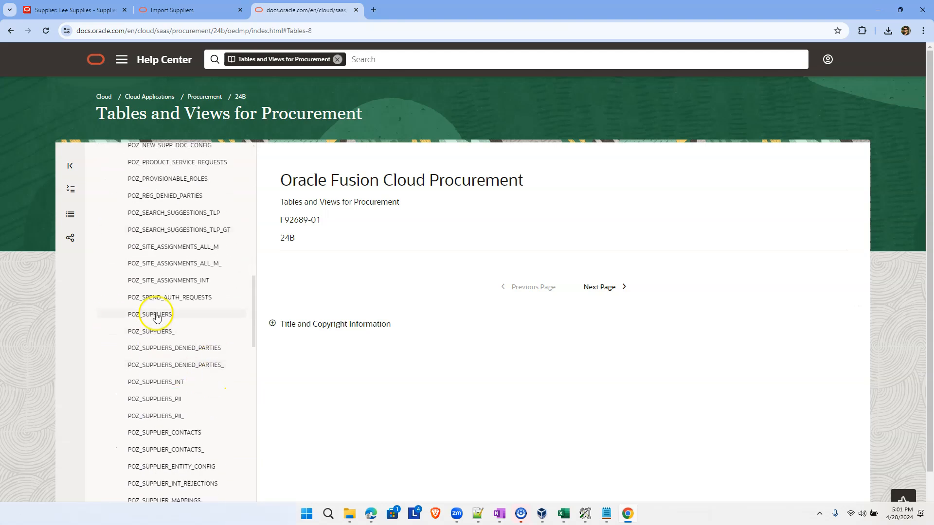
{"action": "left_click", "coordinate": [154, 314]}
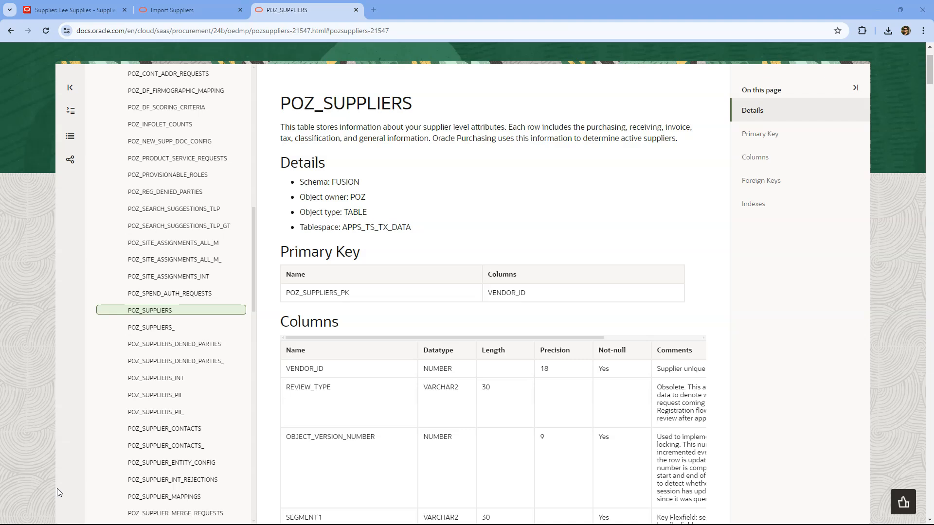
Return to Fusion, navigate to Reports and Analytics, and show the Create choices
{"action": "left_click", "coordinate": [71, 10]}
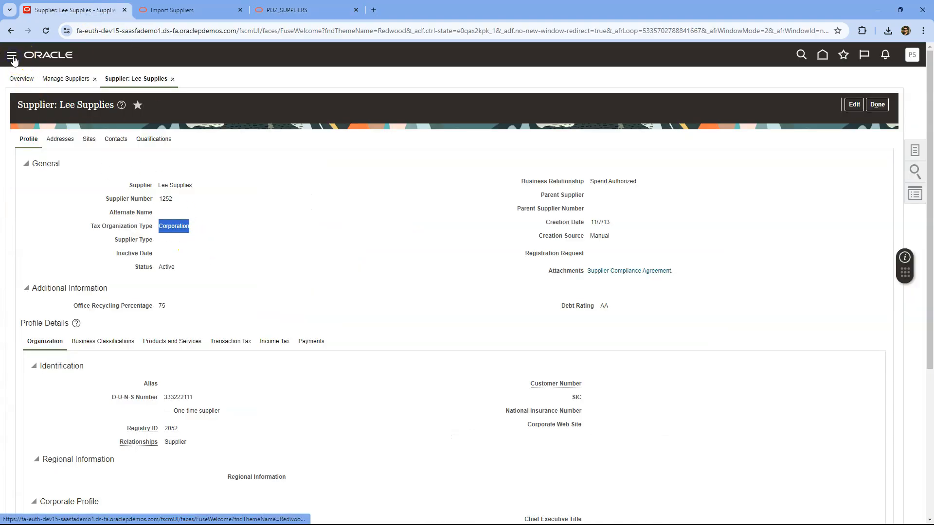
{"action": "left_click", "coordinate": [10, 54]}
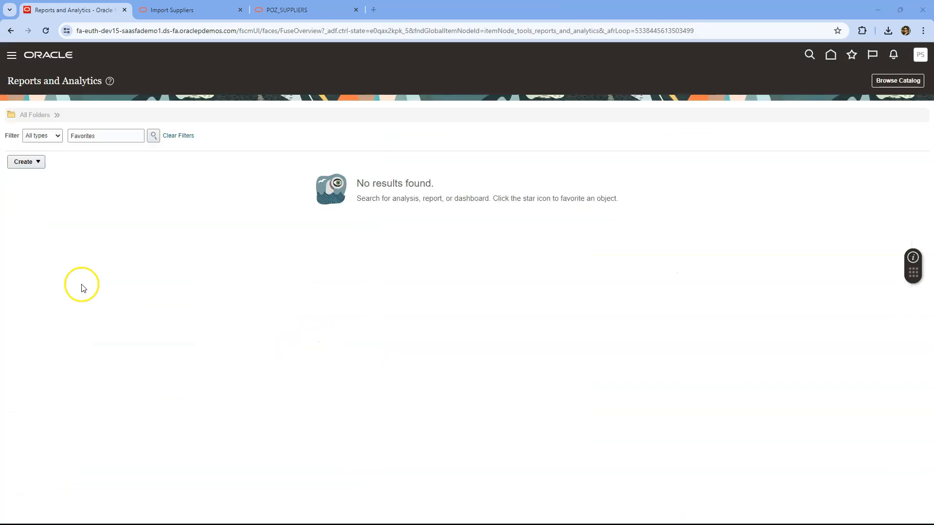
{"action": "left_click", "coordinate": [25, 162]}
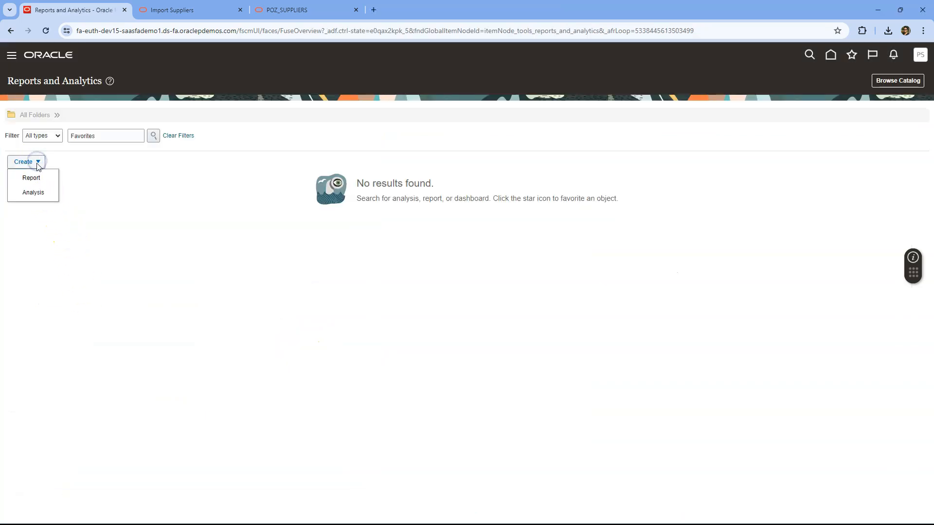
Cancel out of the Create Report wizard and start a new, empty data model instead
{"action": "left_click", "coordinate": [31, 177]}
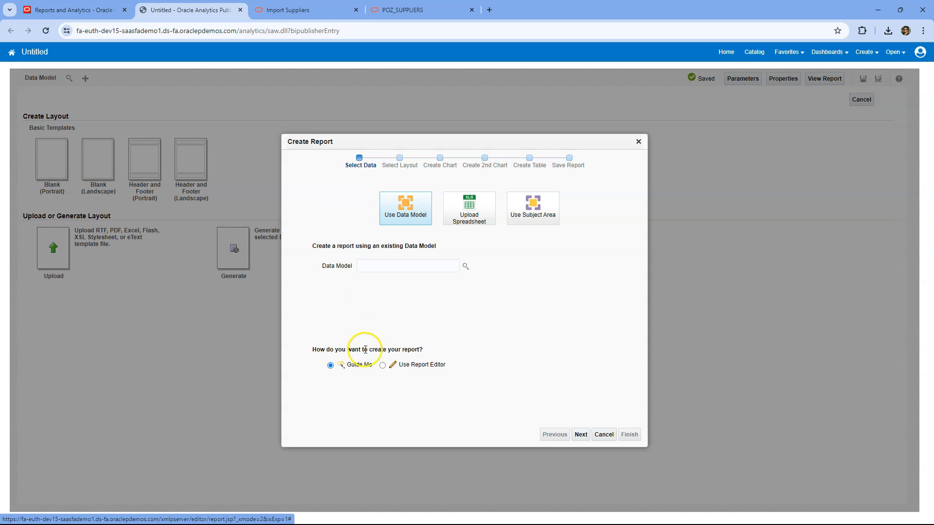
{"action": "left_click", "coordinate": [603, 433]}
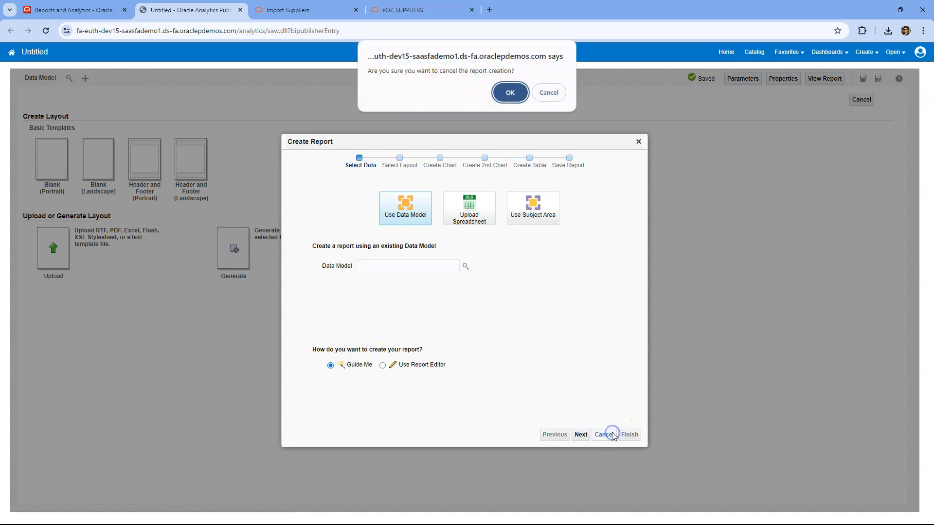
{"action": "left_click", "coordinate": [508, 92]}
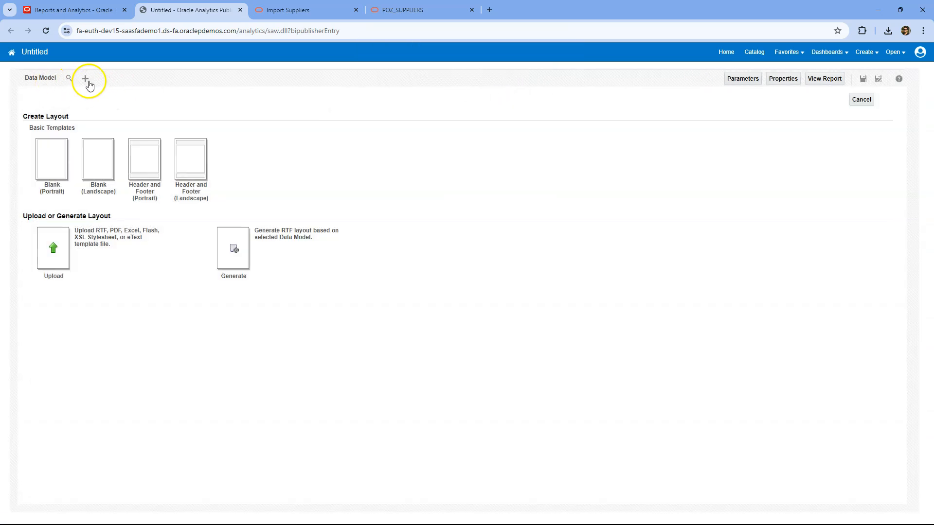
{"action": "left_click", "coordinate": [86, 78]}
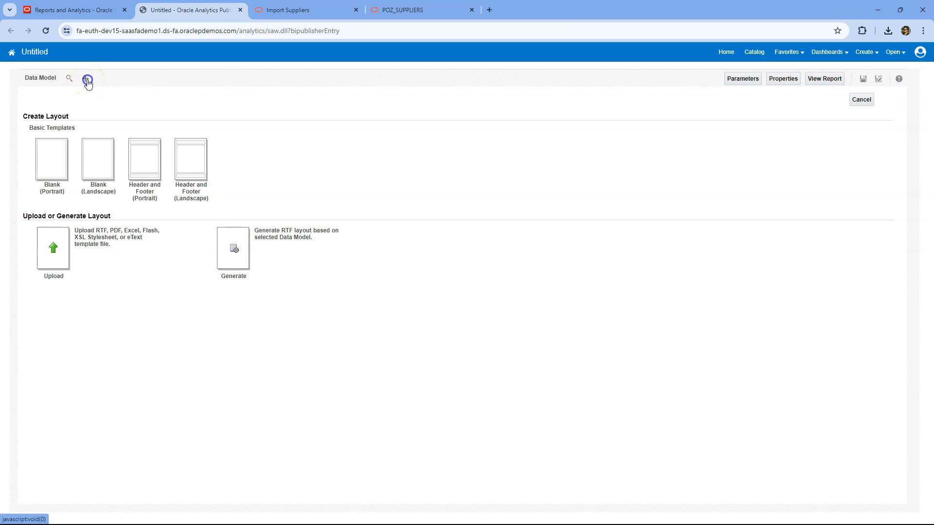
{"action": "left_click", "coordinate": [87, 80]}
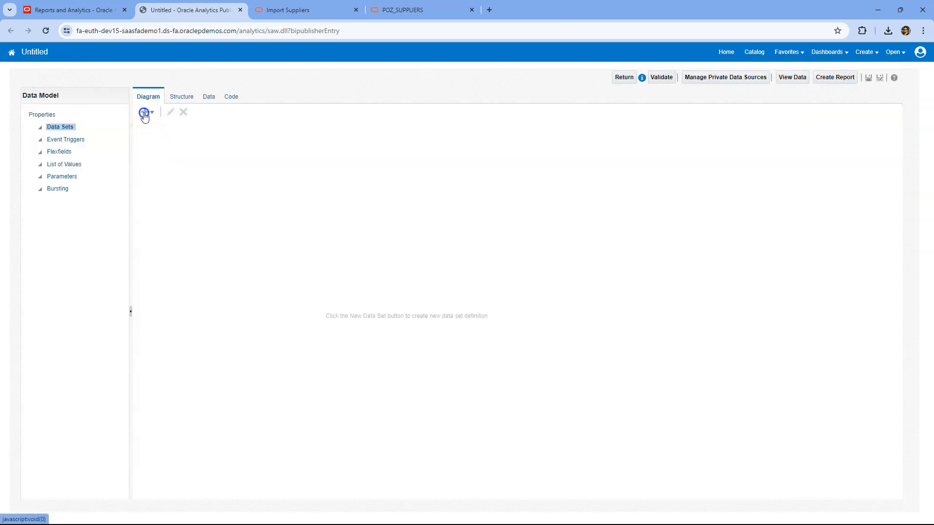
Add a SQL query data set named SupplierQuery on ApplicationDB_FSCM using Standard SQL
{"action": "left_click", "coordinate": [143, 112]}
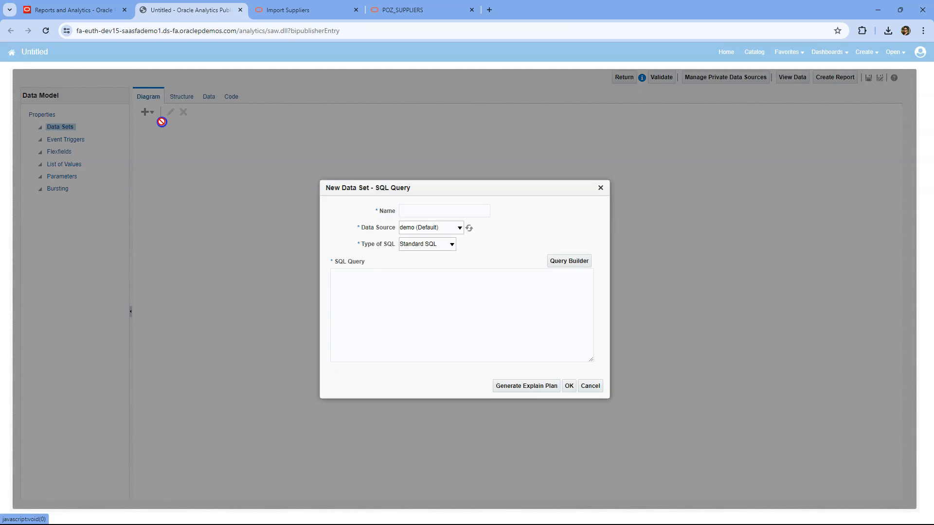
{"action": "left_click", "coordinate": [444, 210]}
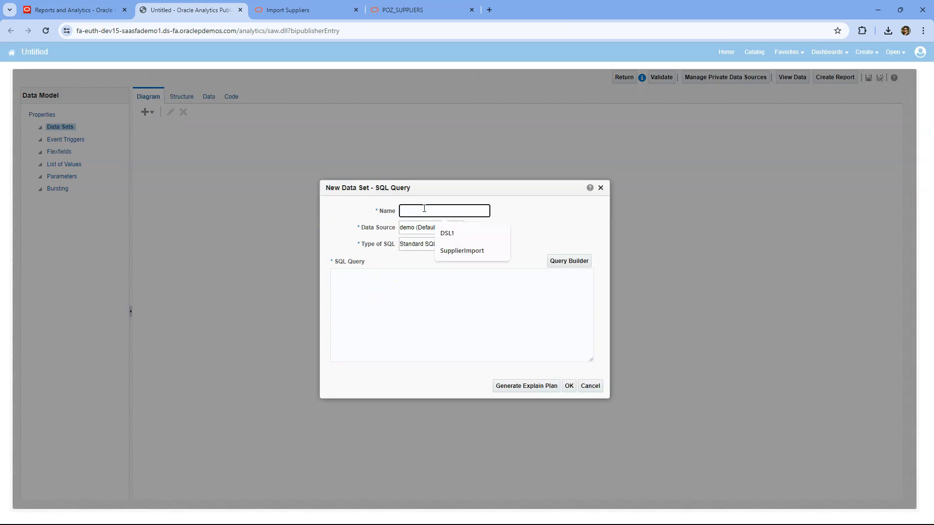
{"action": "left_click", "coordinate": [428, 227]}
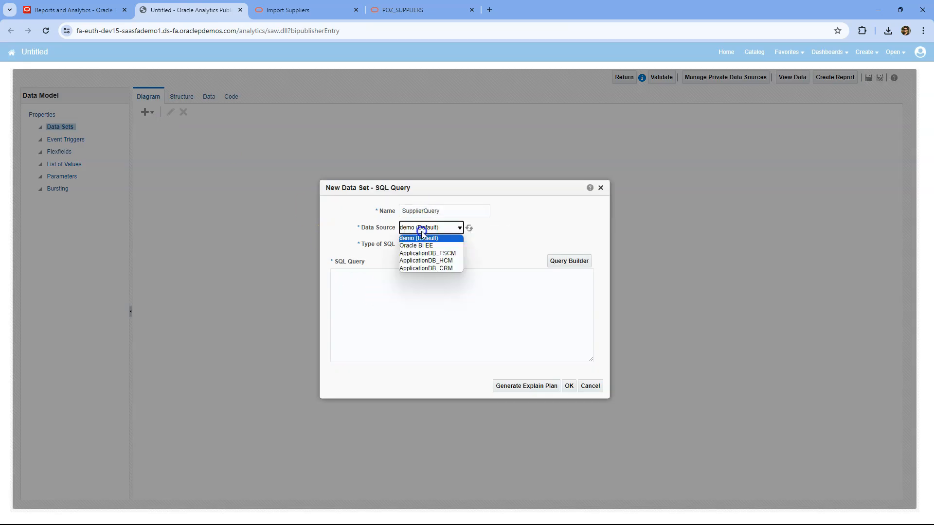
{"action": "left_click", "coordinate": [427, 253]}
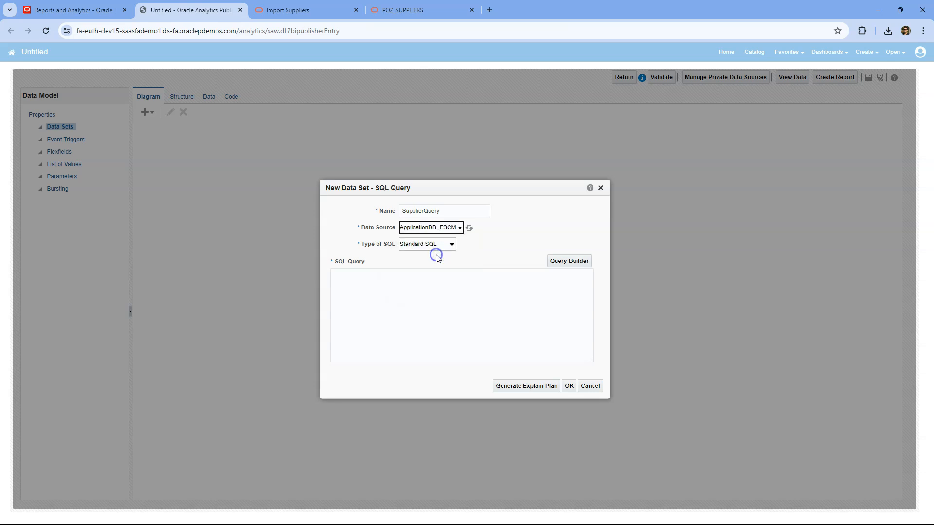
{"action": "left_click", "coordinate": [451, 243]}
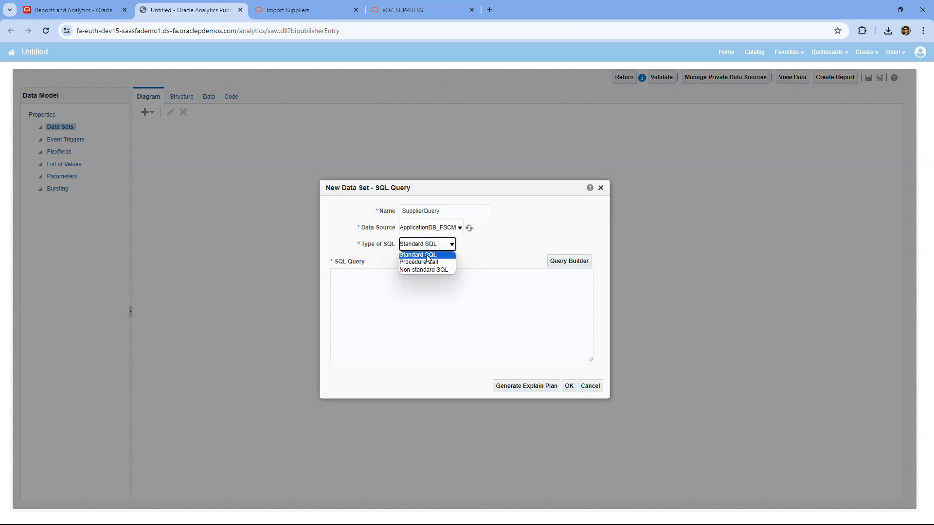
{"action": "left_click", "coordinate": [417, 254]}
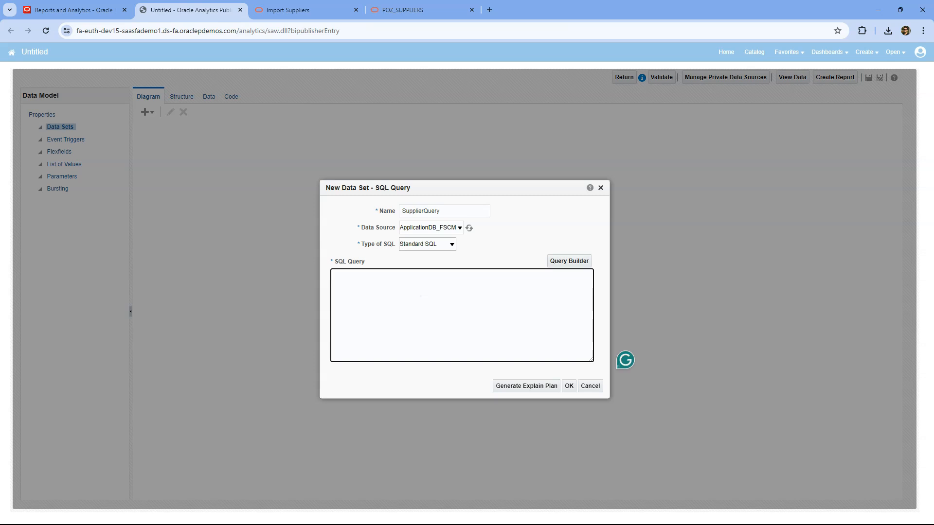
Enter SELECT * FROM POZ_SUPPLIERS as the query and create the data set
{"action": "type", "text": "SELECT"}
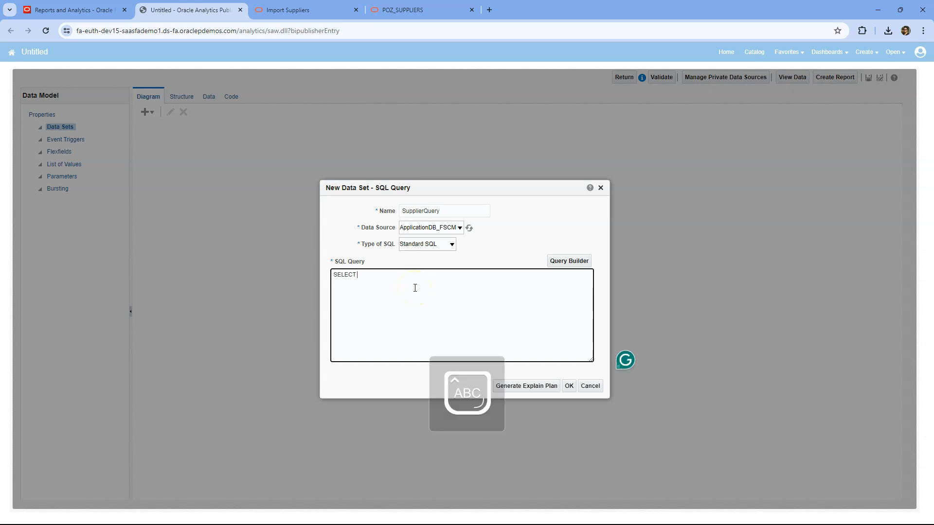
{"action": "type", "text": "* FROM"}
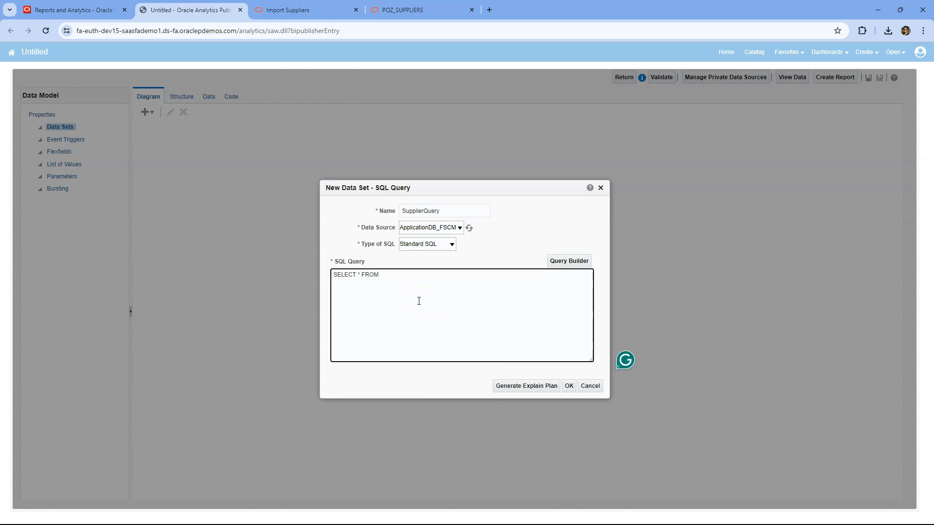
{"action": "type", "text": "POZ_SUPPLIERS"}
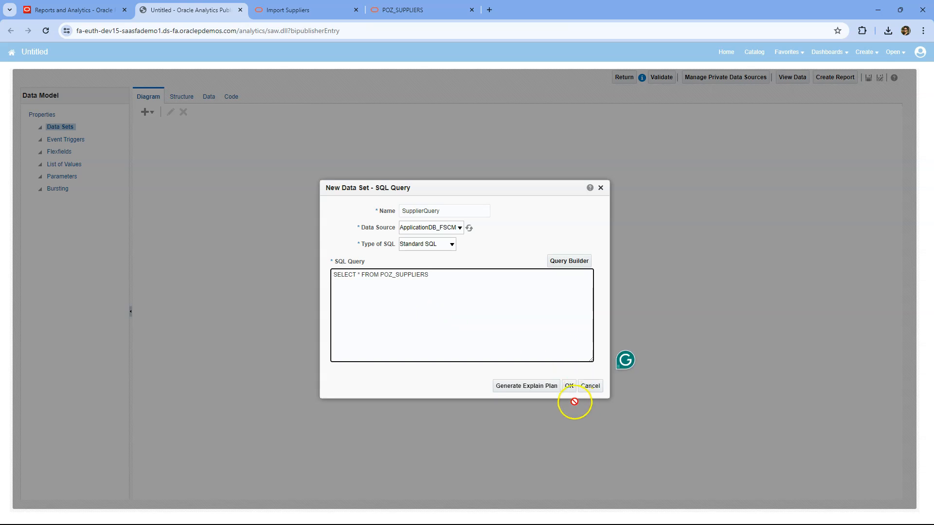
{"action": "left_click", "coordinate": [566, 386]}
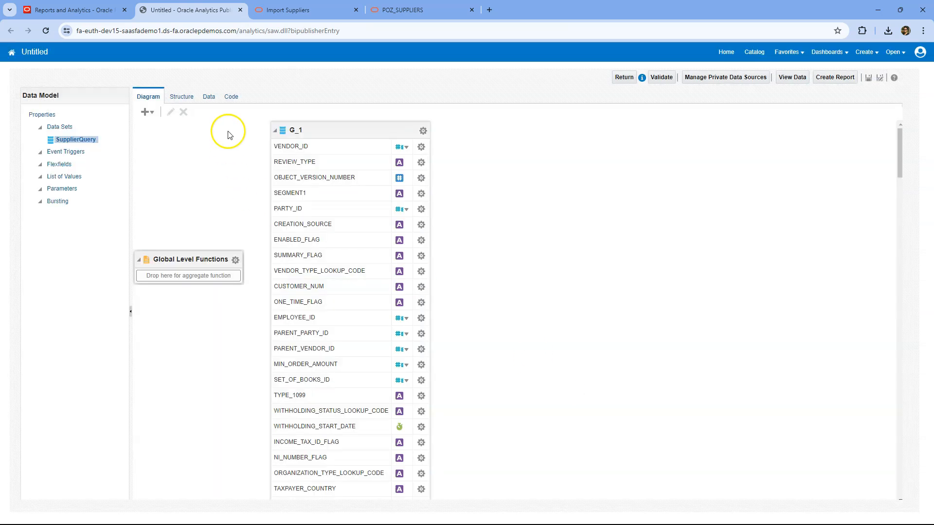
{"action": "left_click", "coordinate": [207, 97]}
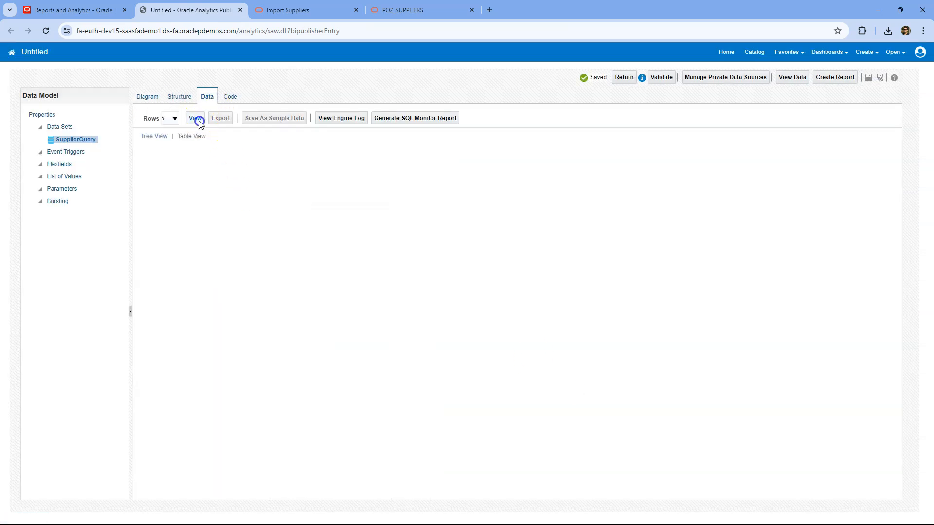
{"action": "left_click", "coordinate": [195, 118]}
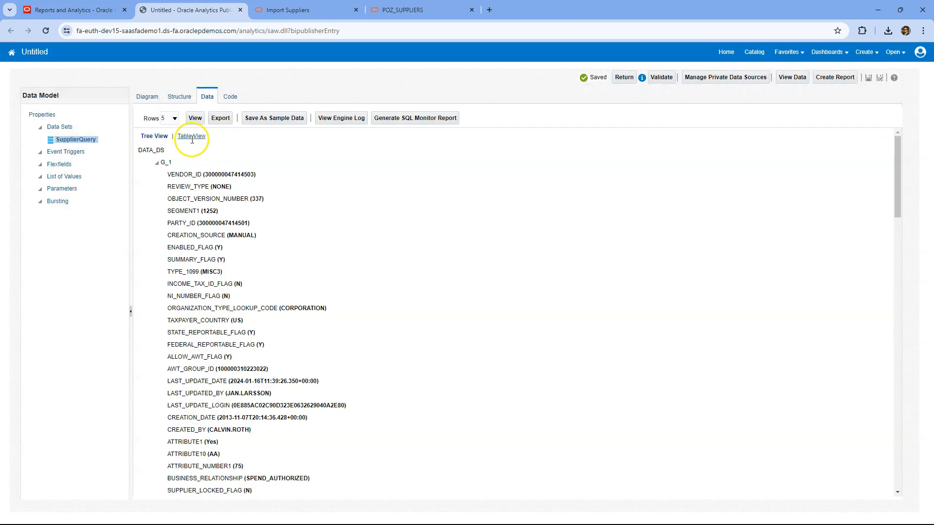
{"action": "left_click", "coordinate": [191, 137]}
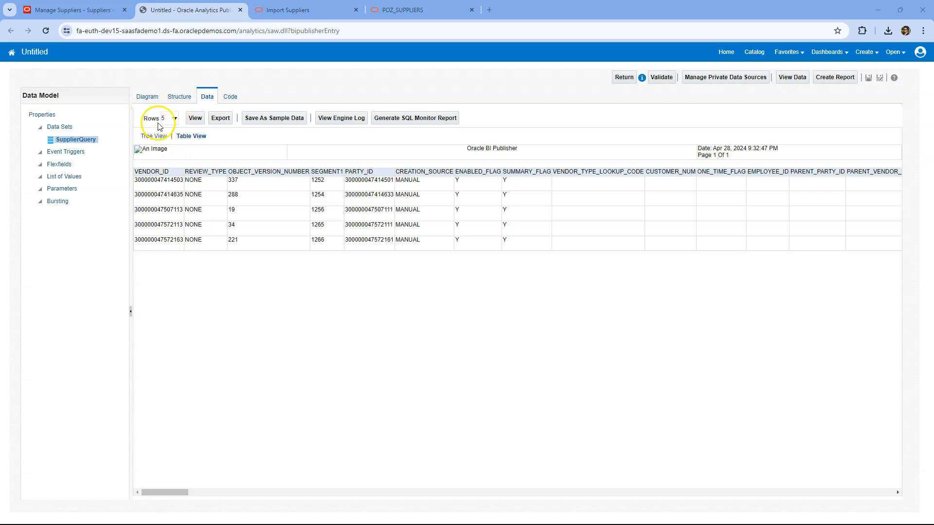
{"action": "left_click", "coordinate": [174, 118]}
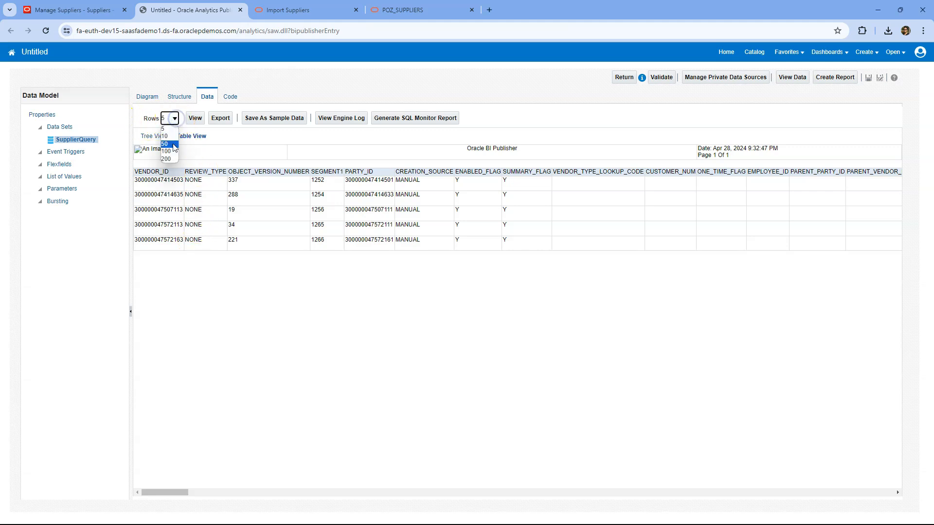
{"action": "left_click", "coordinate": [166, 158]}
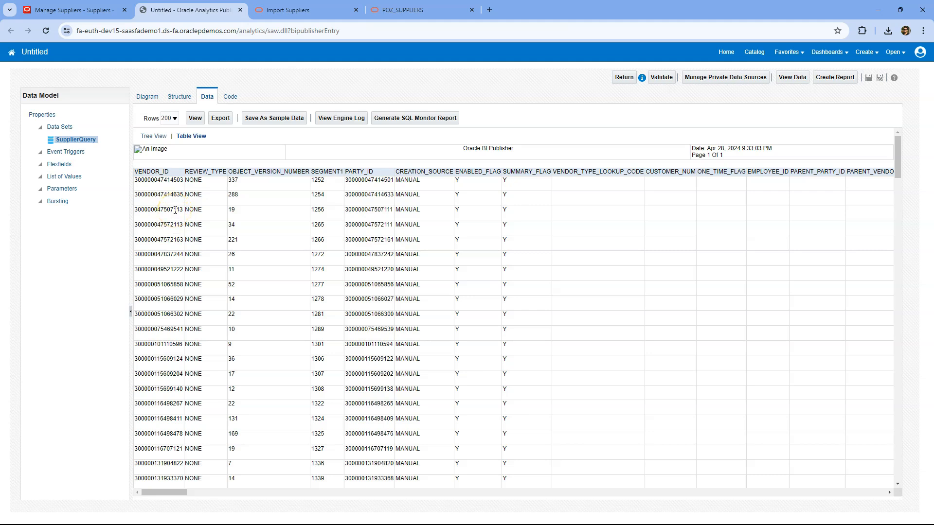
{"action": "double_click", "coordinate": [159, 210]}
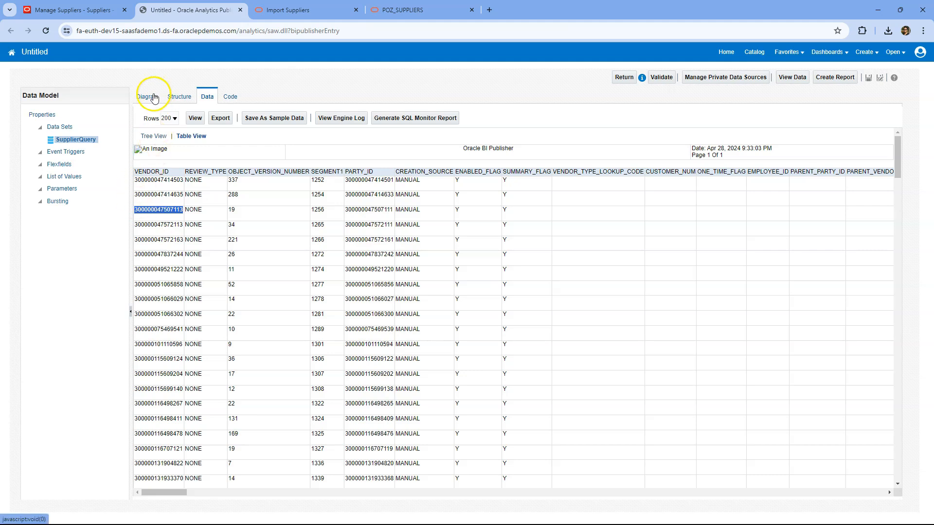
Append WHERE VENDOR_ID=:1 to the SupplierQuery SQL and save it
{"action": "left_click", "coordinate": [148, 96]}
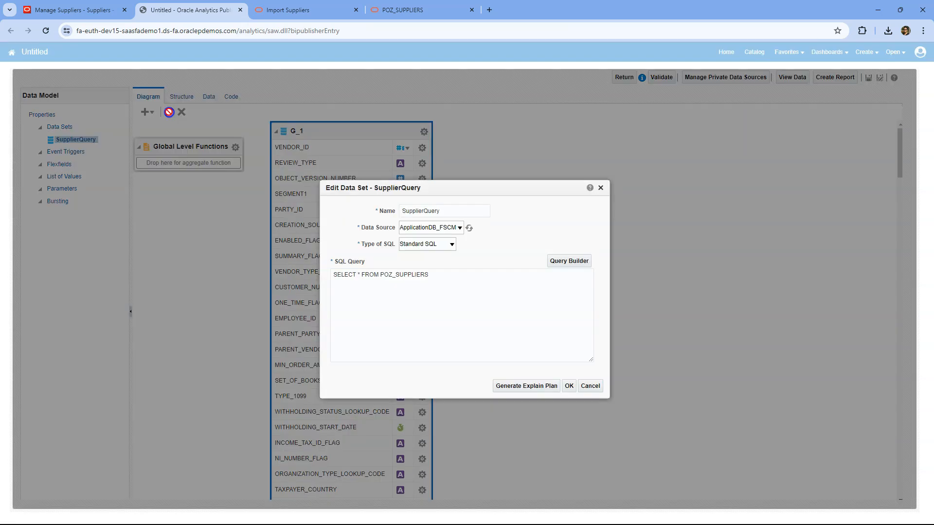
{"action": "left_click", "coordinate": [473, 277]}
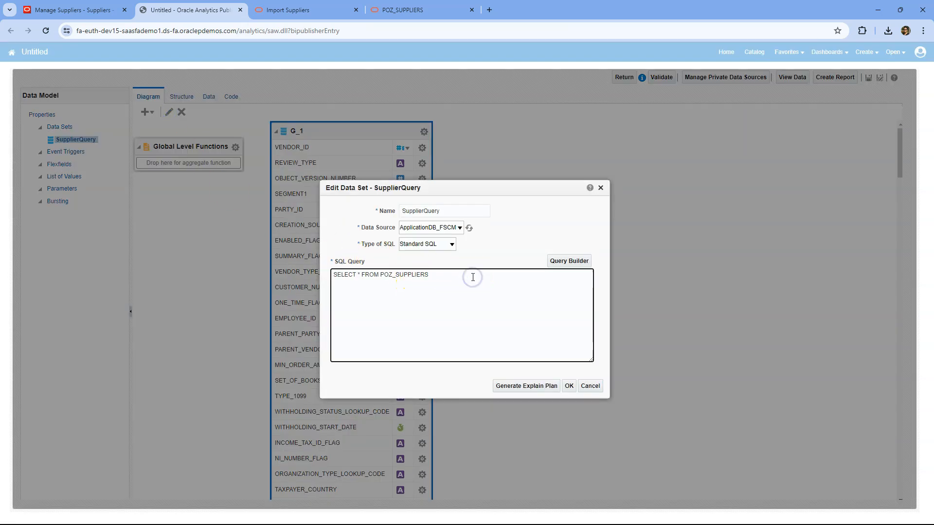
{"action": "type", "text": "WHERE VENDO"}
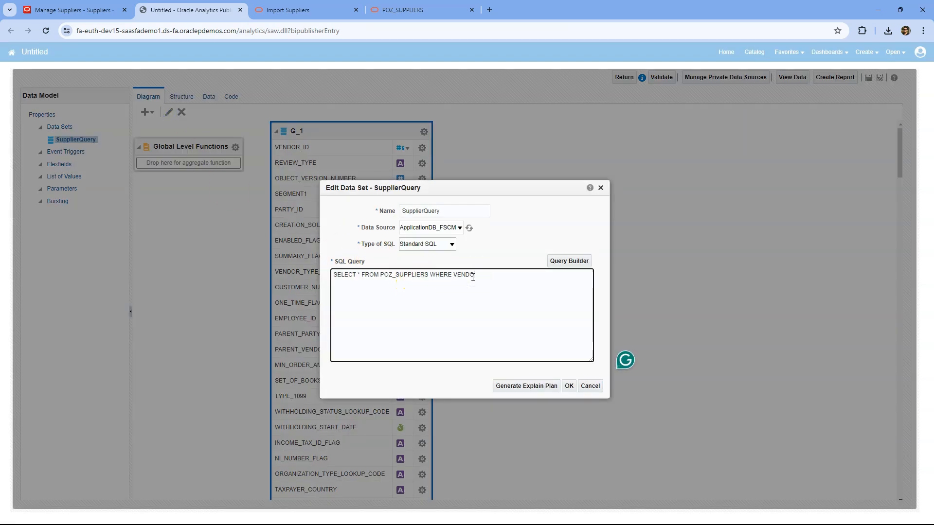
{"action": "type", "text": "_ID="}
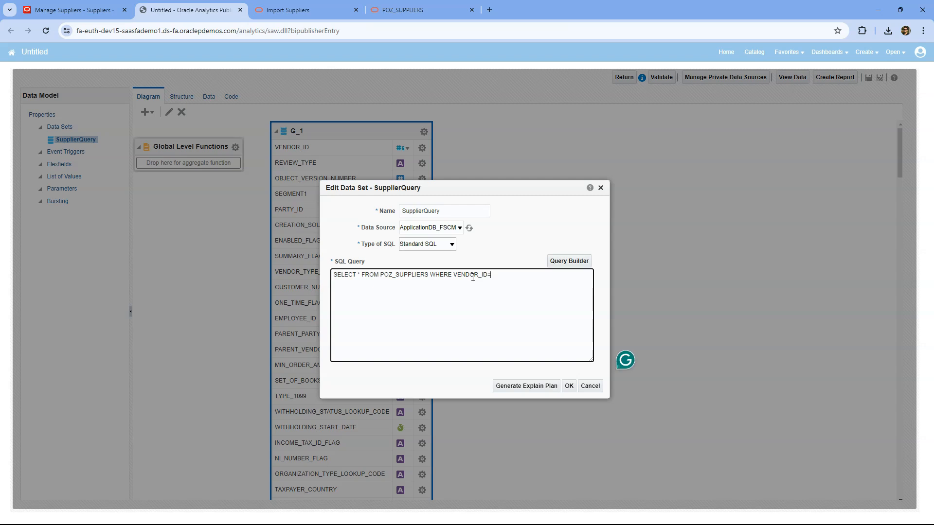
{"action": "type", "text": ":1"}
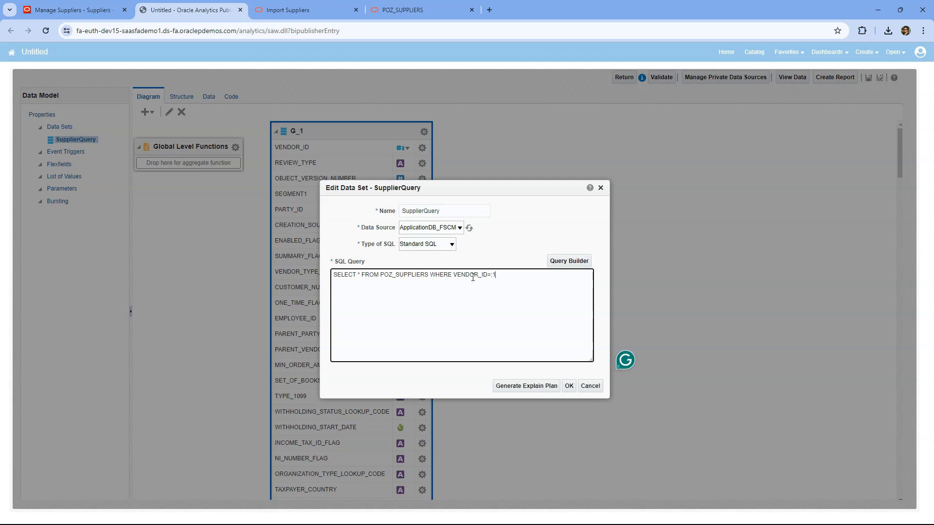
{"action": "left_click", "coordinate": [568, 385]}
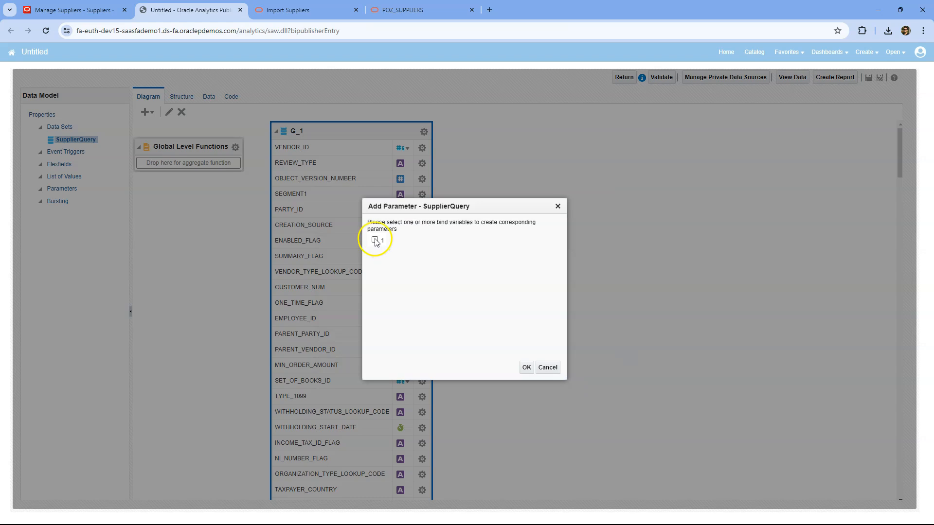
Create a text parameter for bind variable 1
{"action": "left_click", "coordinate": [374, 240]}
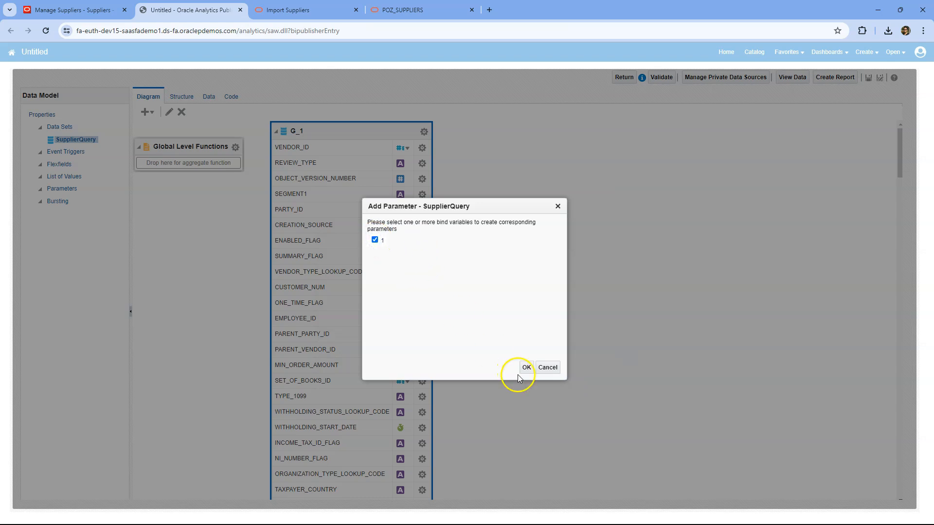
{"action": "left_click", "coordinate": [526, 367]}
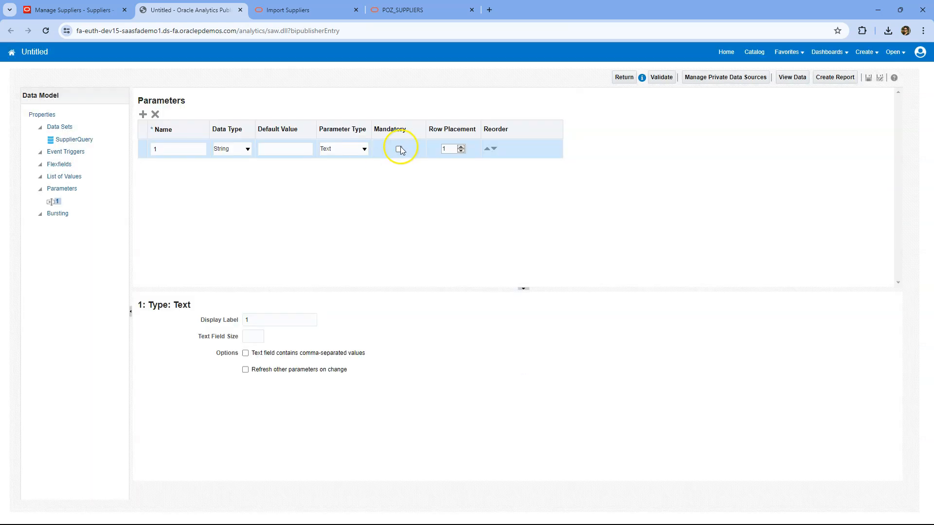
{"action": "left_click", "coordinate": [398, 149]}
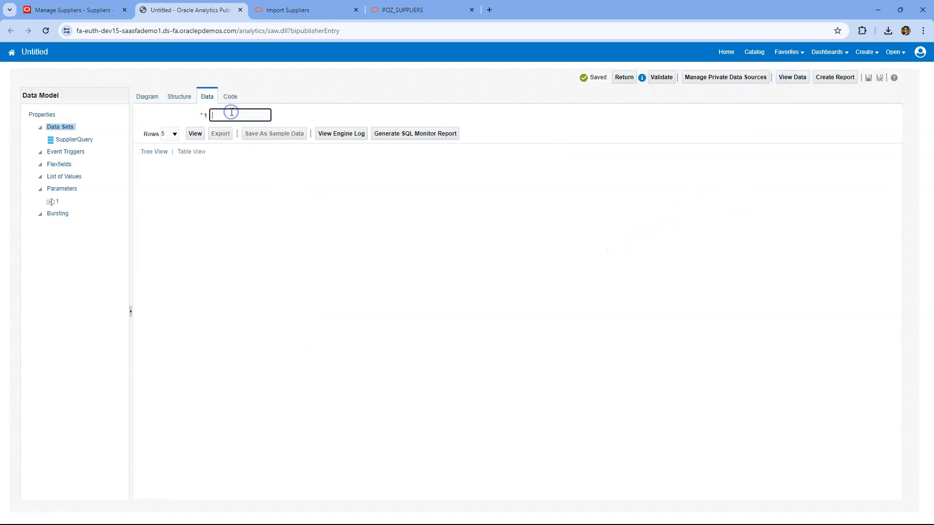
{"action": "type", "text": "300000047507113"}
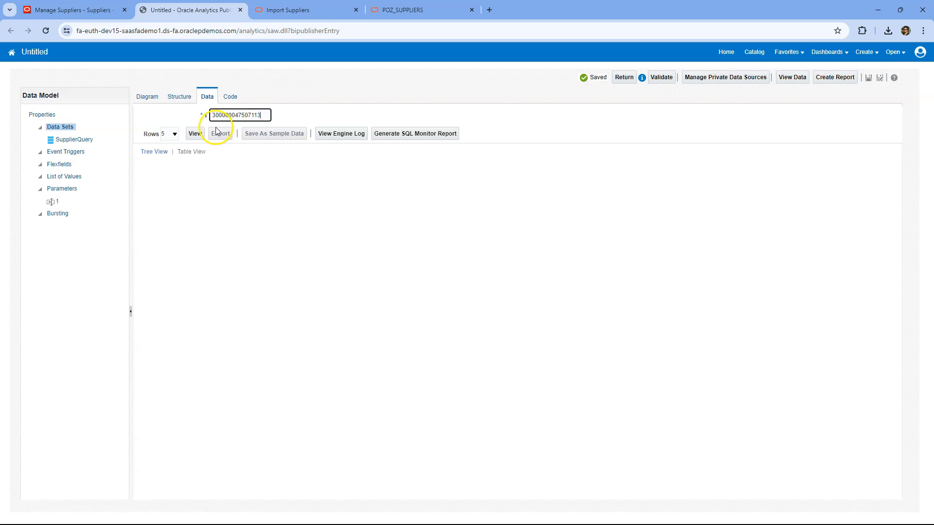
{"action": "left_click", "coordinate": [194, 133]}
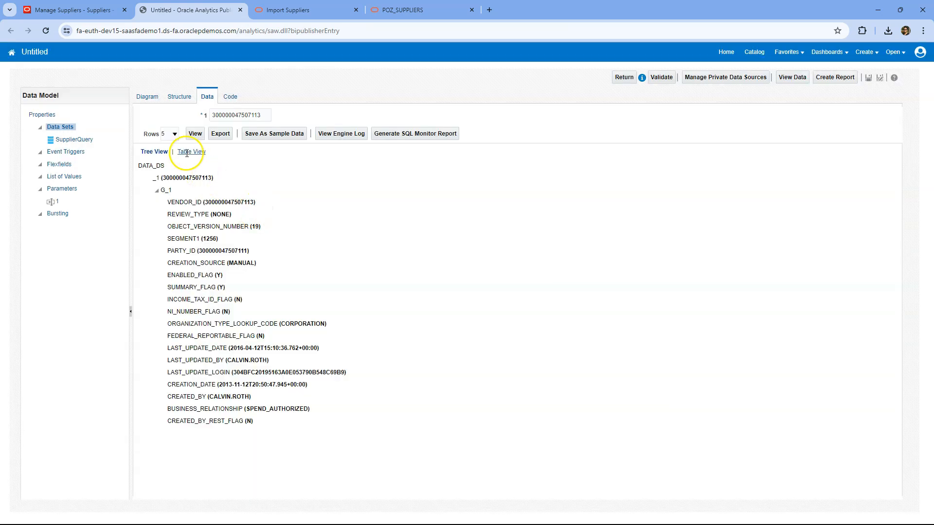
{"action": "left_click", "coordinate": [191, 151]}
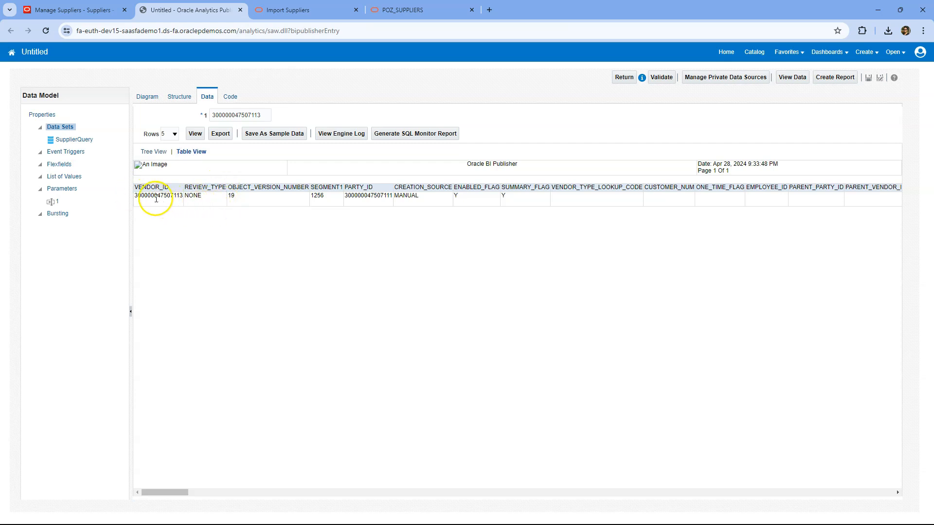
{"action": "mouse_move", "coordinate": [771, 198]}
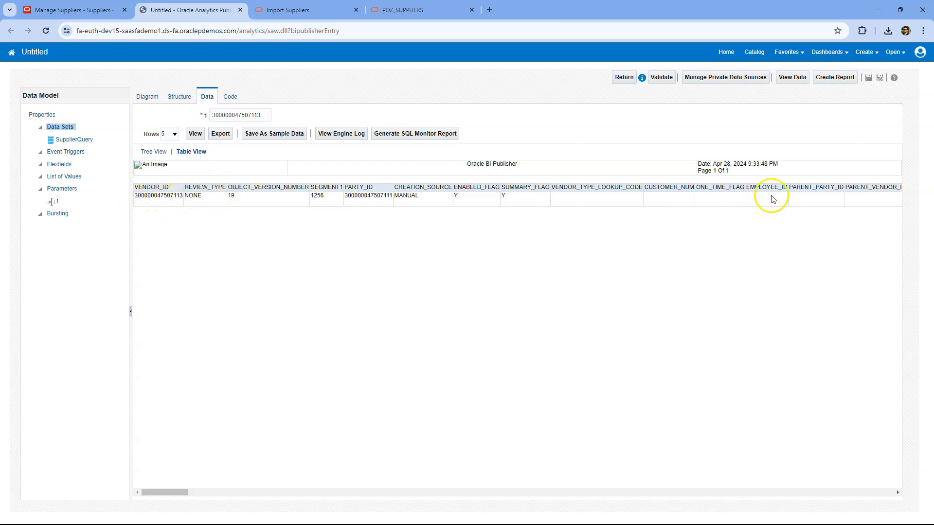
{"action": "mouse_move", "coordinate": [784, 203]}
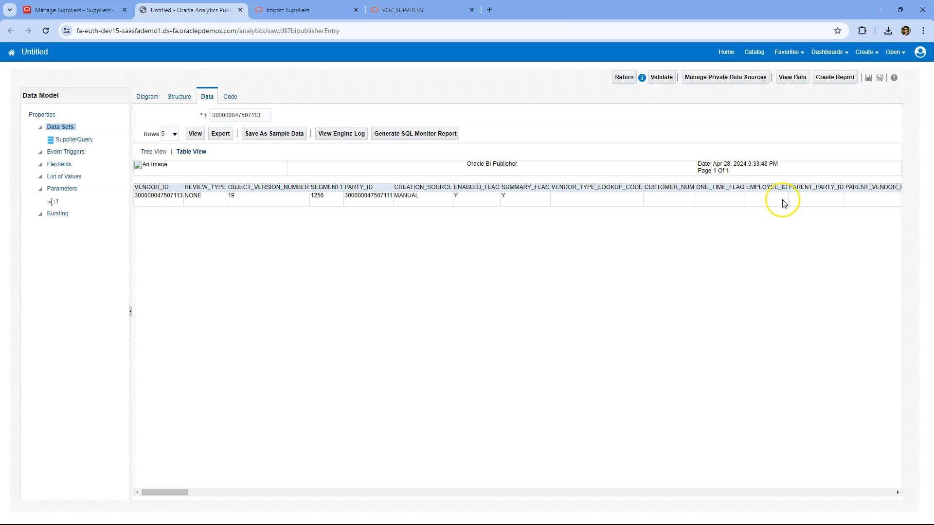